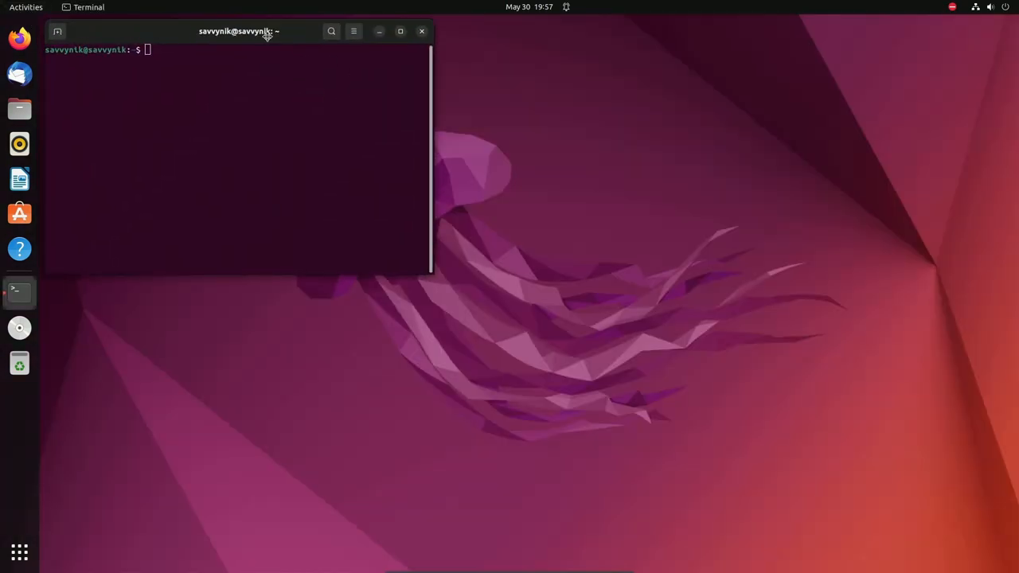
Move the terminal window to the screen centre and resize it larger
{"action": "left_click_drag", "start_coordinate": [238, 31], "coordinate": [498, 131]}
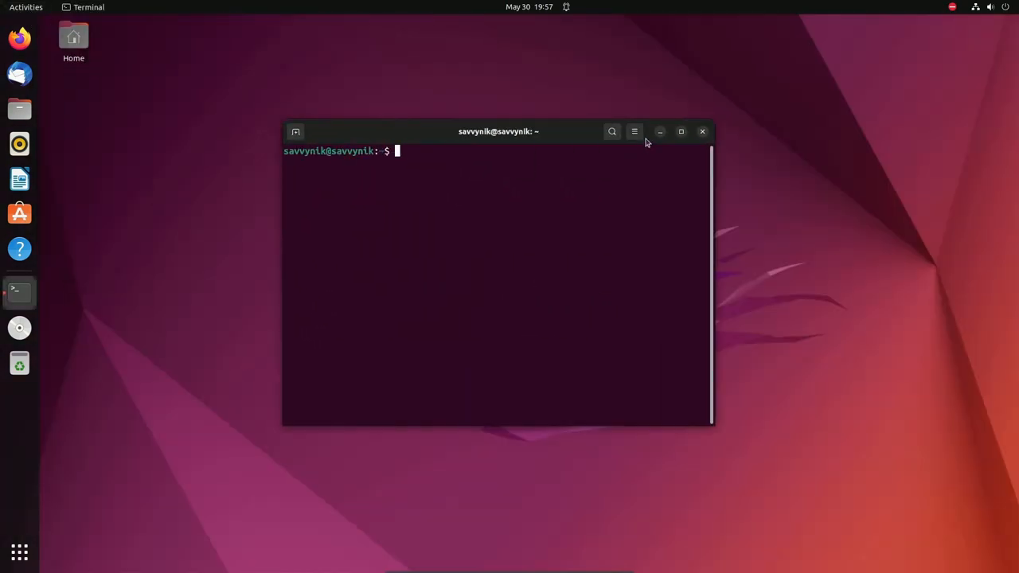
{"action": "left_click", "coordinate": [681, 131]}
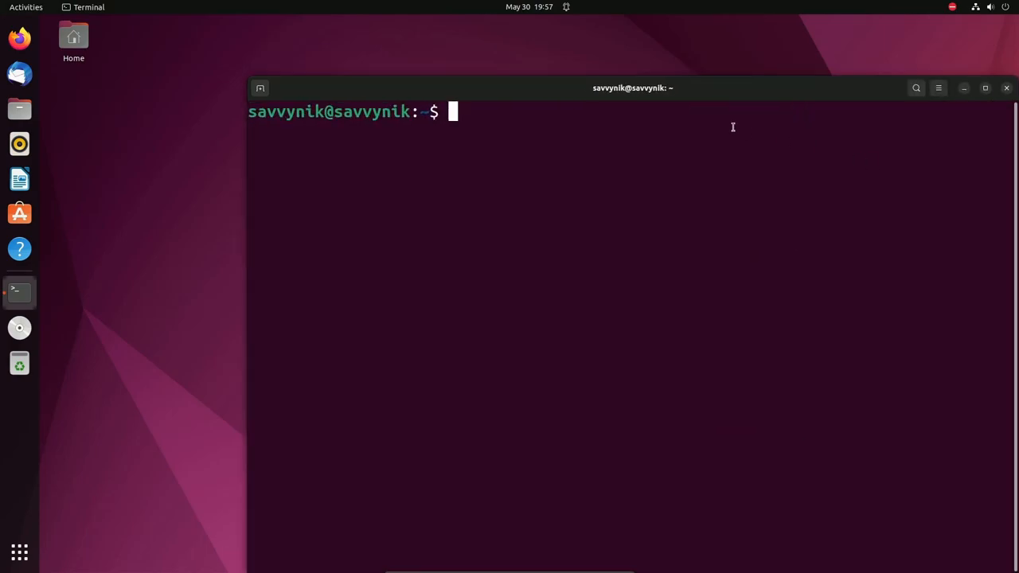
{"action": "left_click_drag", "start_coordinate": [633, 87], "coordinate": [537, 46]}
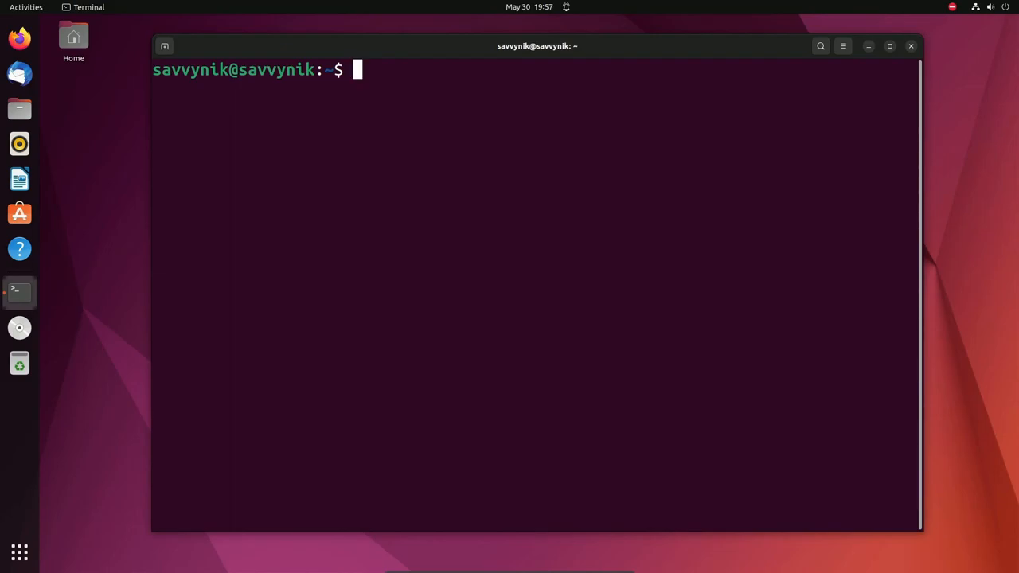
{"action": "mouse_move", "coordinate": [547, 213]}
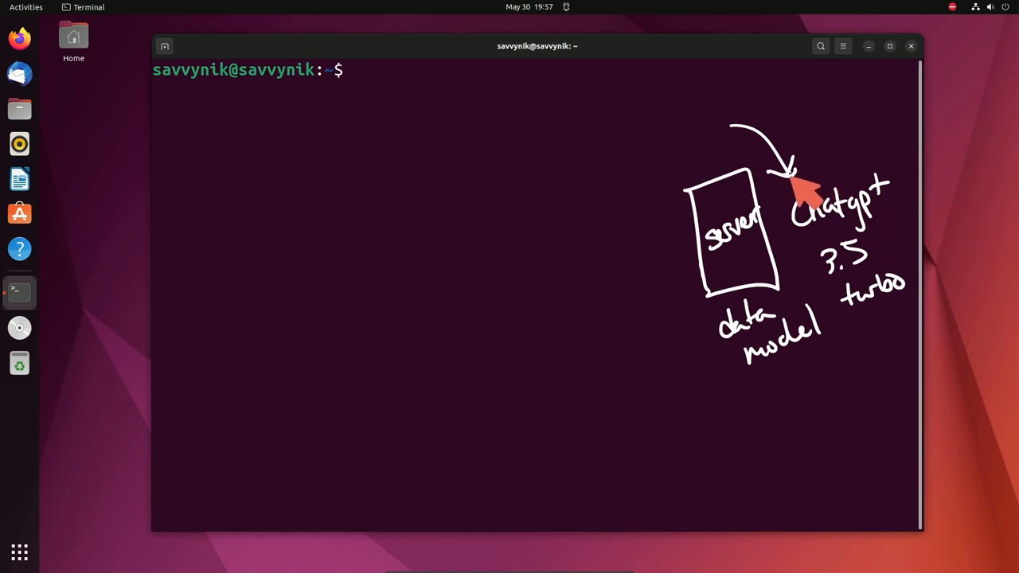
{"action": "mouse_move", "coordinate": [744, 120]}
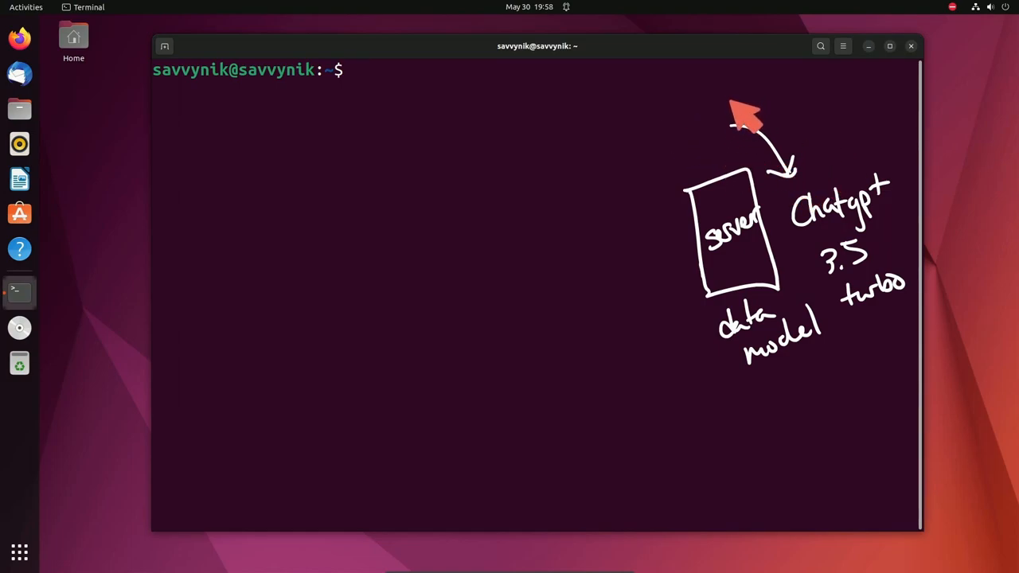
{"action": "mouse_move", "coordinate": [661, 270]}
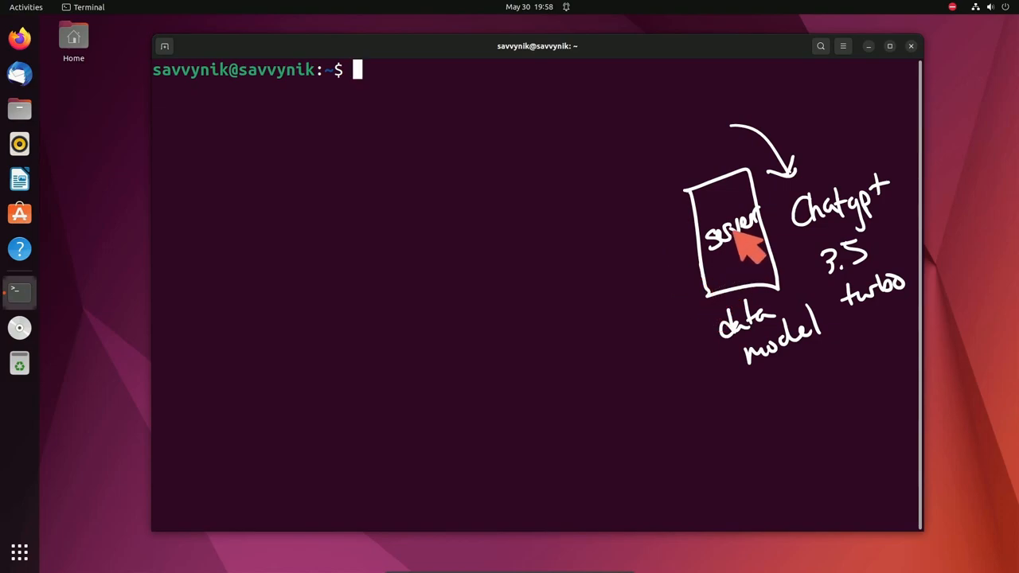
{"action": "mouse_move", "coordinate": [406, 220]}
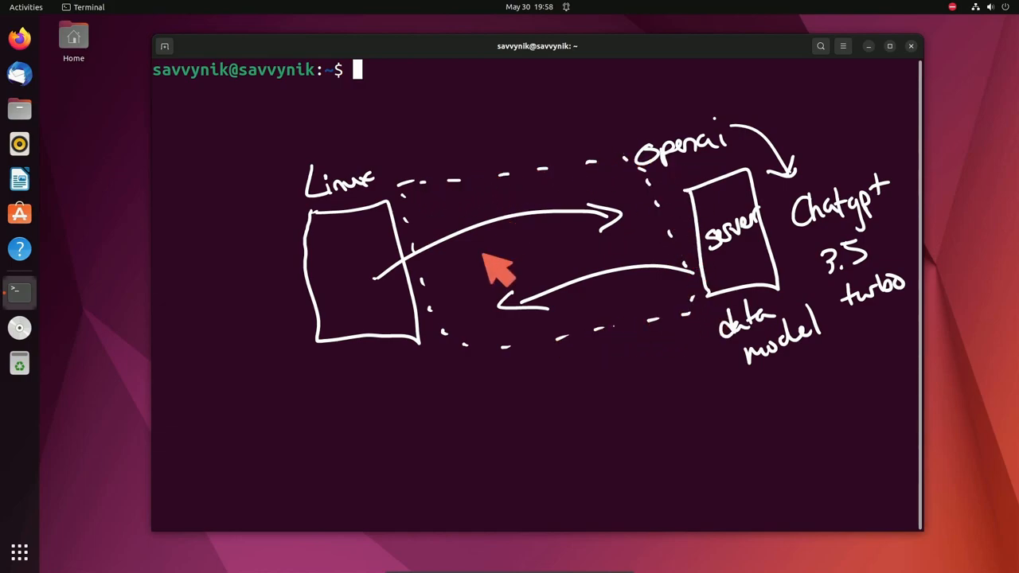
{"action": "mouse_move", "coordinate": [613, 538]}
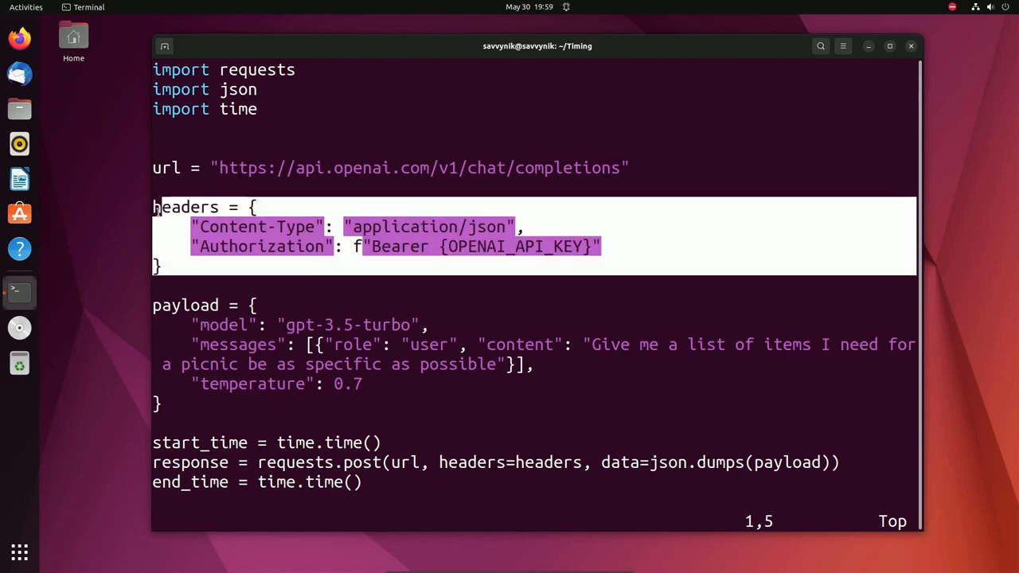
Scroll through the gpt-3.5-turbo timing script open in Vim
{"action": "left_click", "coordinate": [606, 246]}
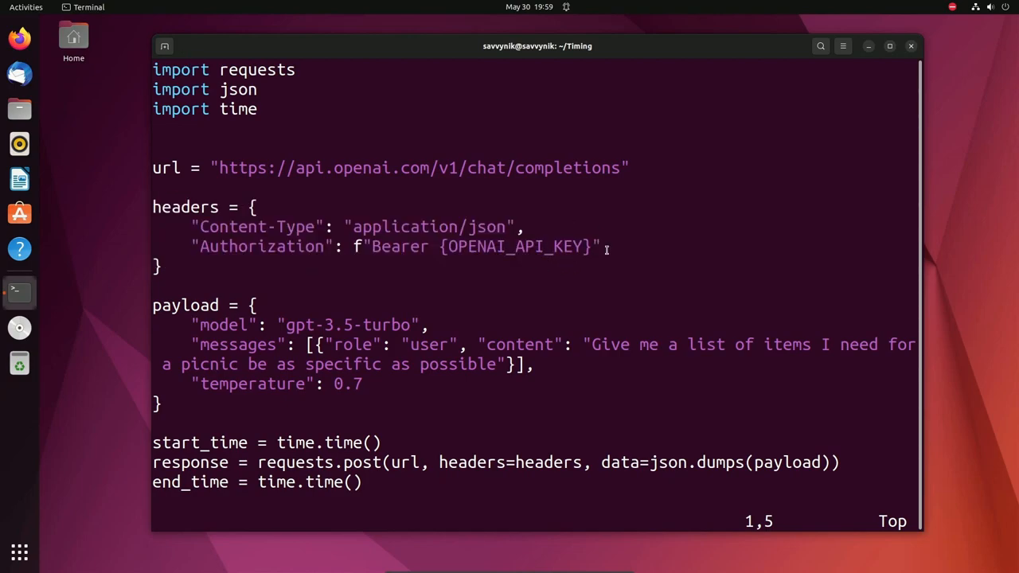
{"action": "scroll", "scroll_direction": "down", "scroll_amount": 3}
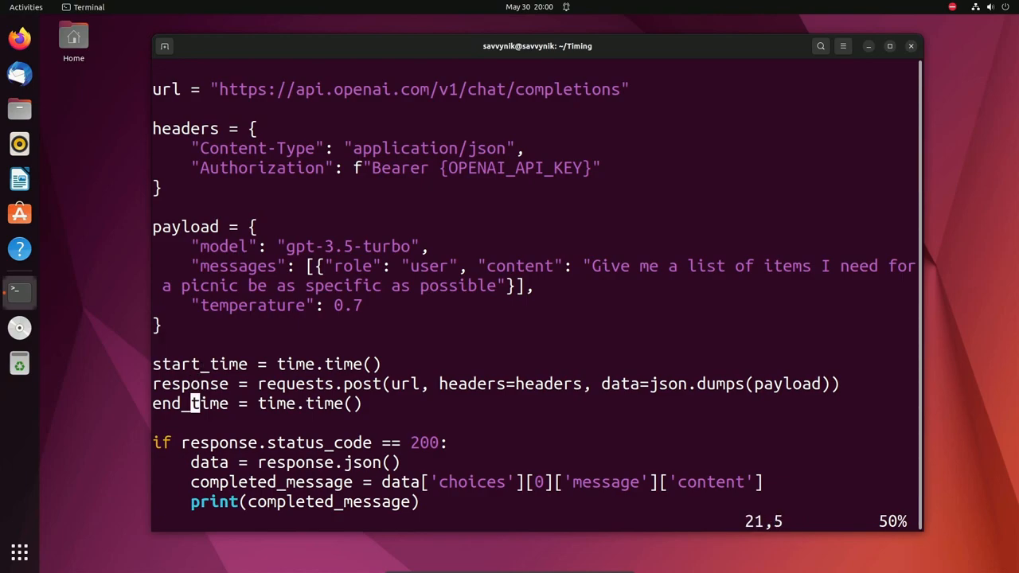
{"action": "scroll", "scroll_direction": "down", "scroll_amount": 3}
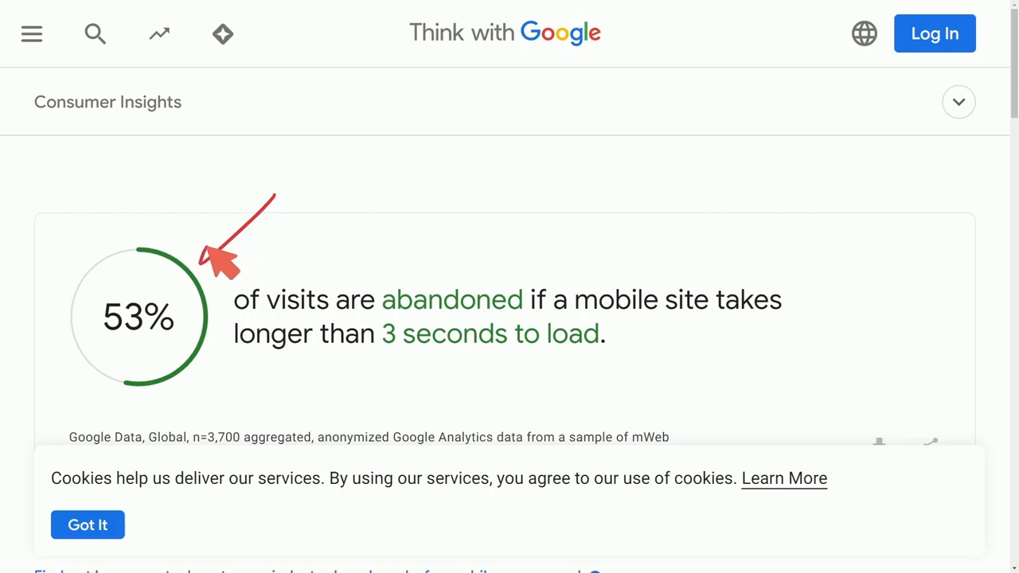
{"action": "mouse_move", "coordinate": [422, 279]}
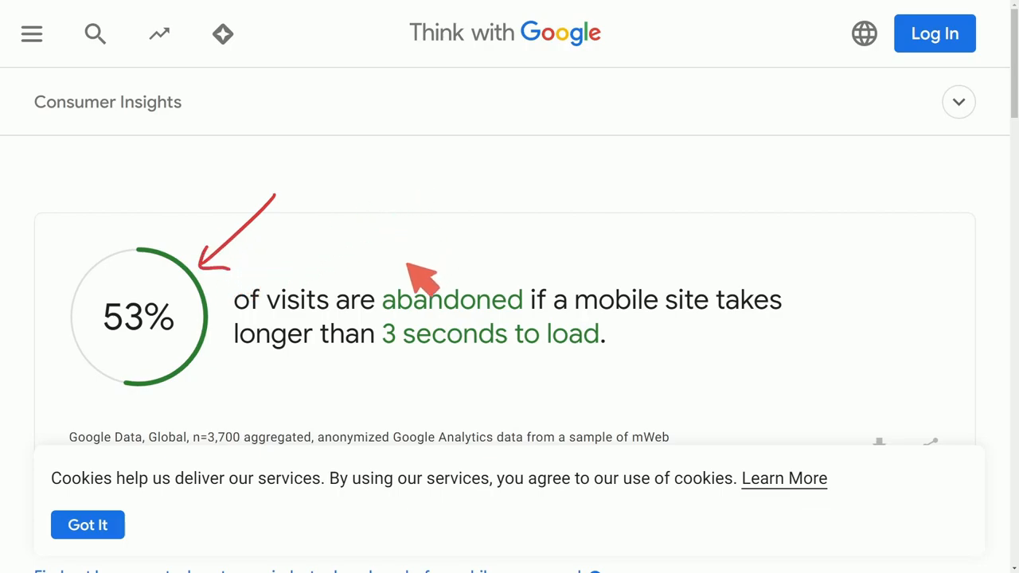
{"action": "mouse_move", "coordinate": [339, 330]}
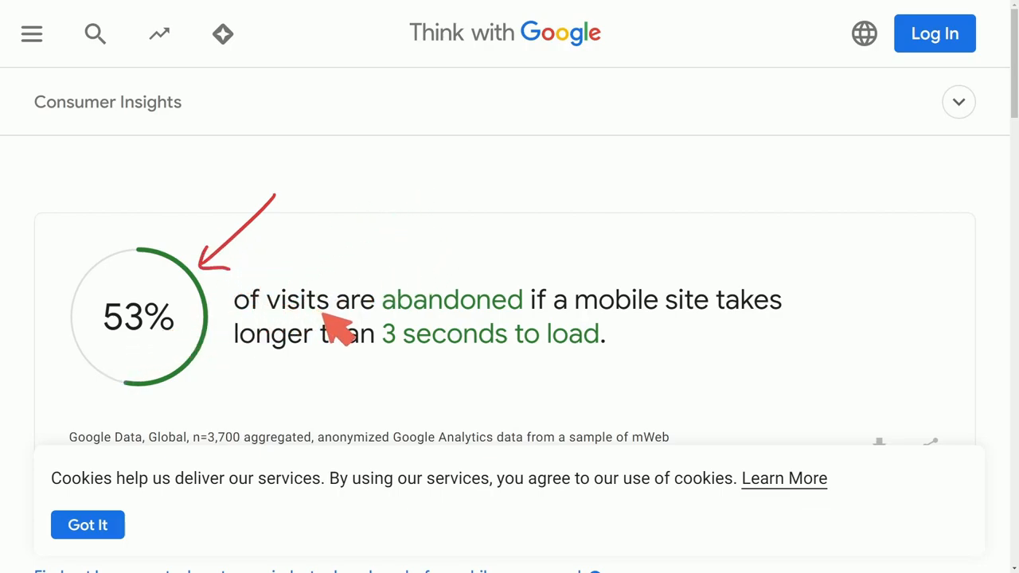
{"action": "mouse_move", "coordinate": [307, 362]}
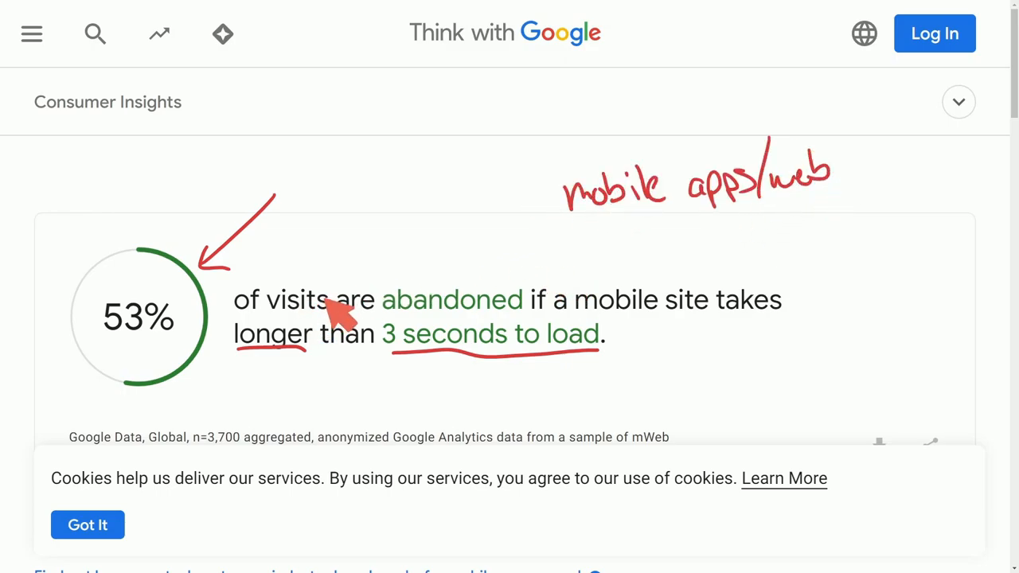
{"action": "mouse_move", "coordinate": [712, 366]}
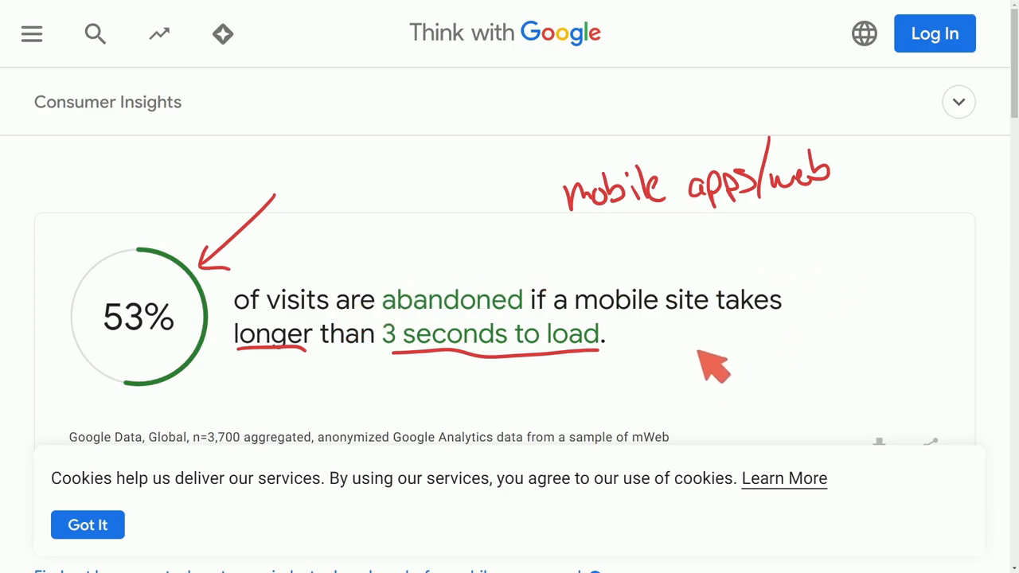
Annotate the 53% mobile abandonment statistic on Think with Google and scroll past it
{"action": "left_click_drag", "start_coordinate": [701, 351], "coordinate": [836, 366]}
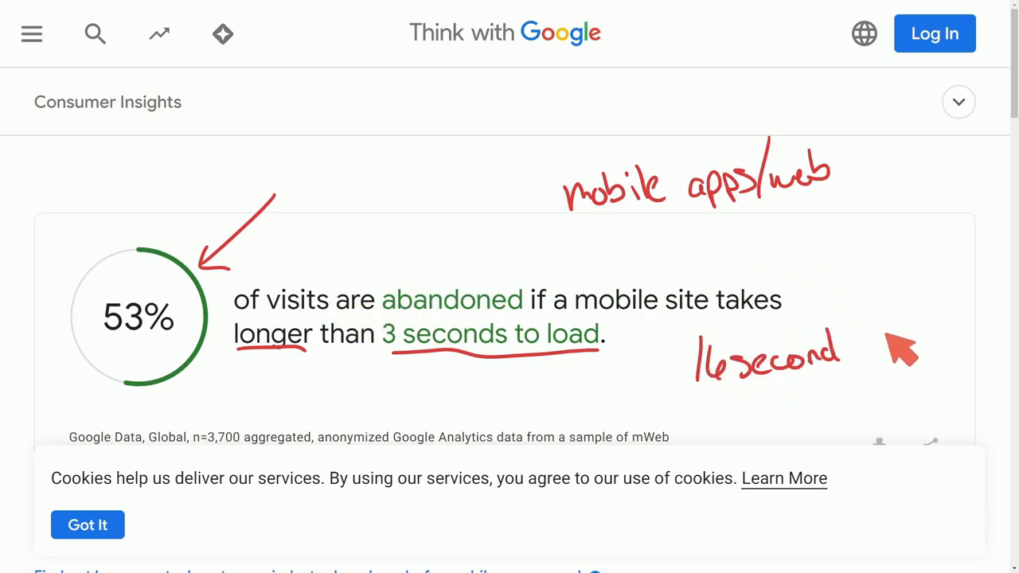
{"action": "mouse_move", "coordinate": [859, 319]}
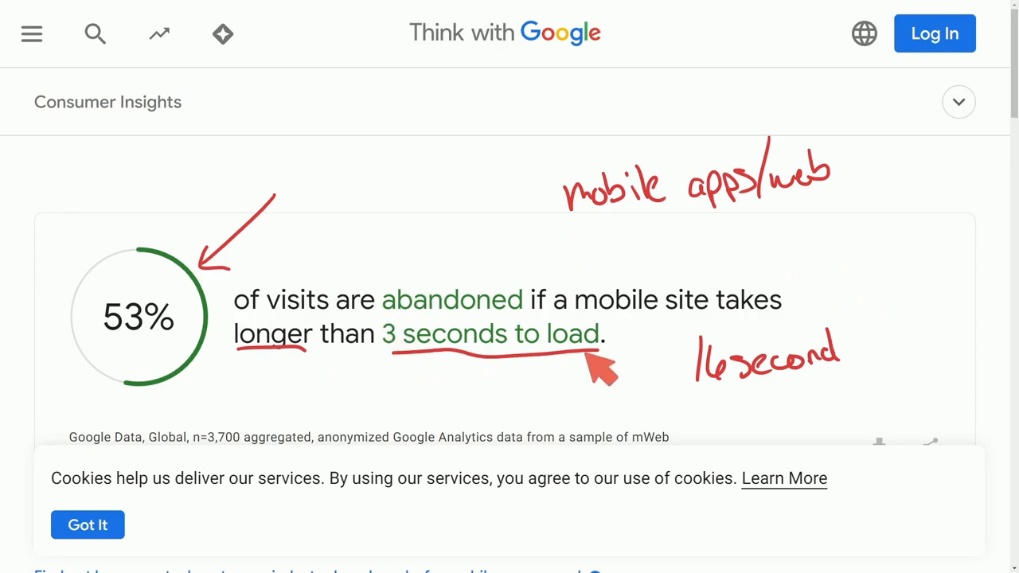
{"action": "mouse_move", "coordinate": [490, 410]}
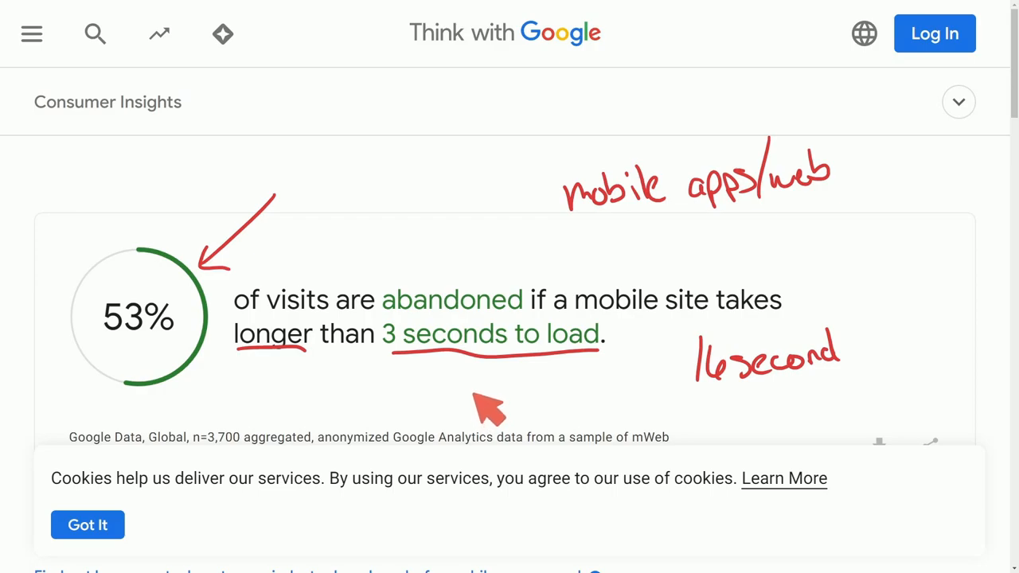
{"action": "mouse_move", "coordinate": [124, 362]}
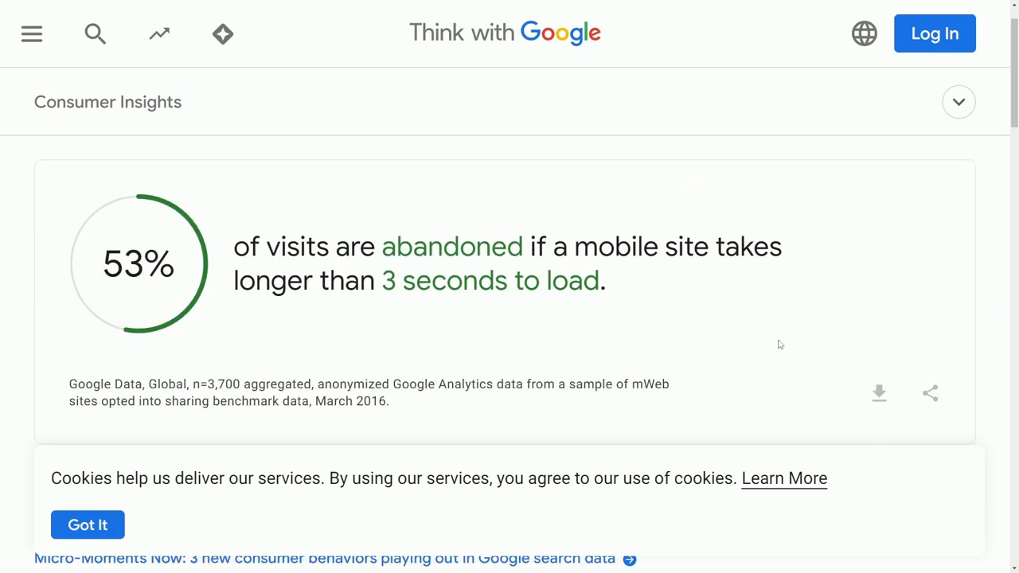
{"action": "scroll", "scroll_direction": "down", "scroll_amount": 3}
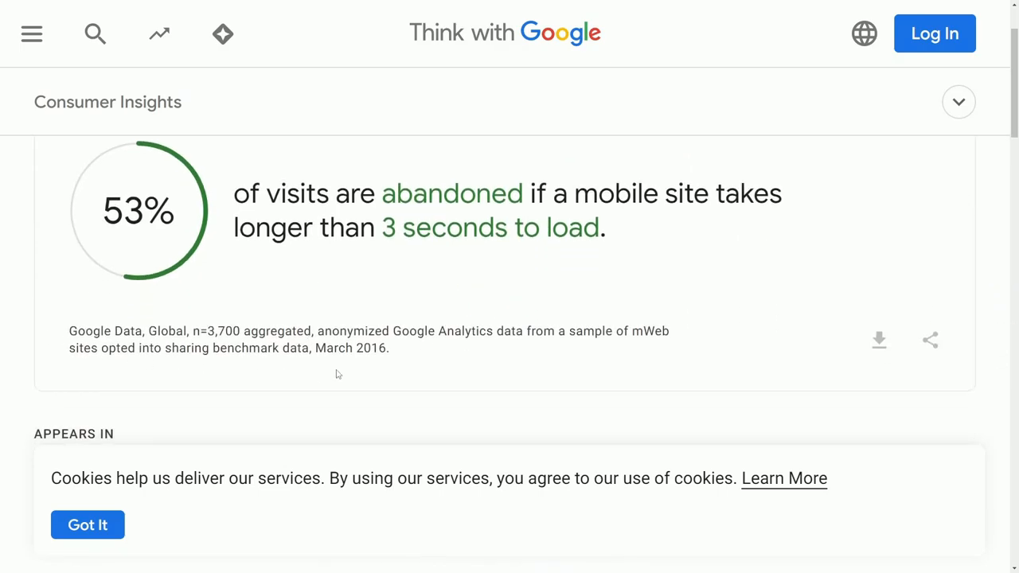
{"action": "mouse_move", "coordinate": [258, 272]}
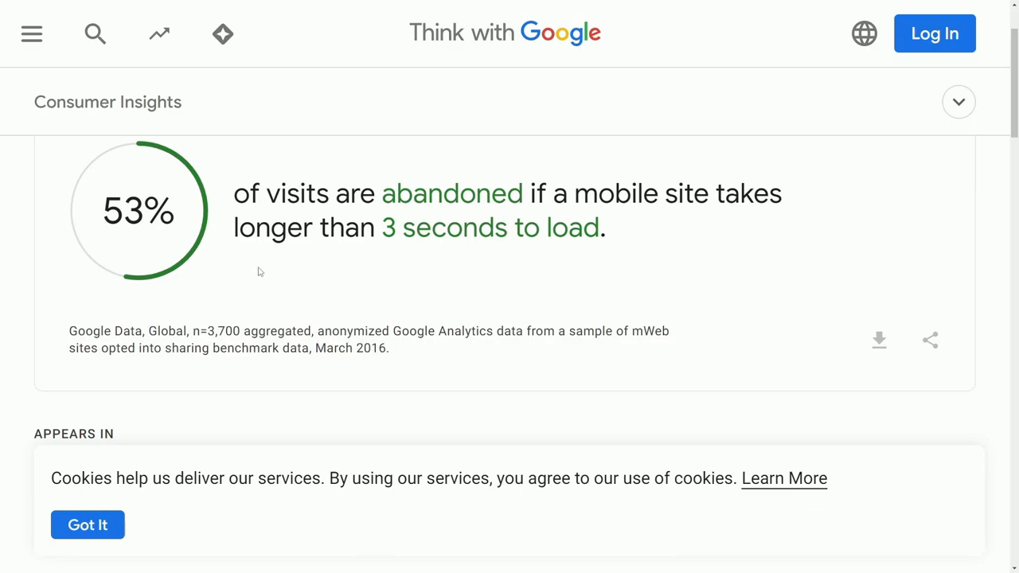
{"action": "double_click", "coordinate": [106, 331]}
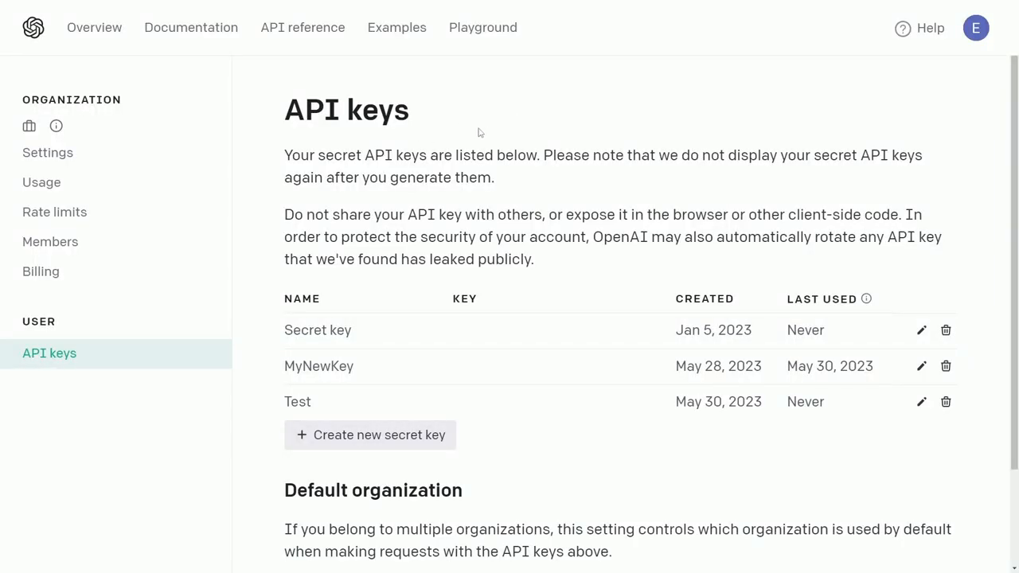
{"action": "mouse_move", "coordinate": [456, 140]}
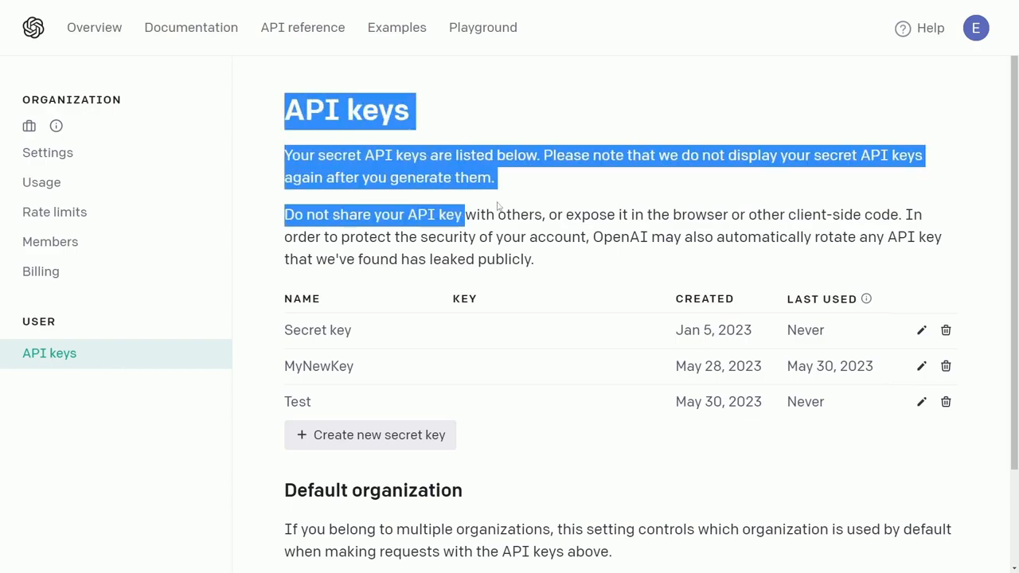
Create a new OpenAI secret API key named Test
{"action": "scroll", "scroll_direction": "down", "scroll_amount": 3}
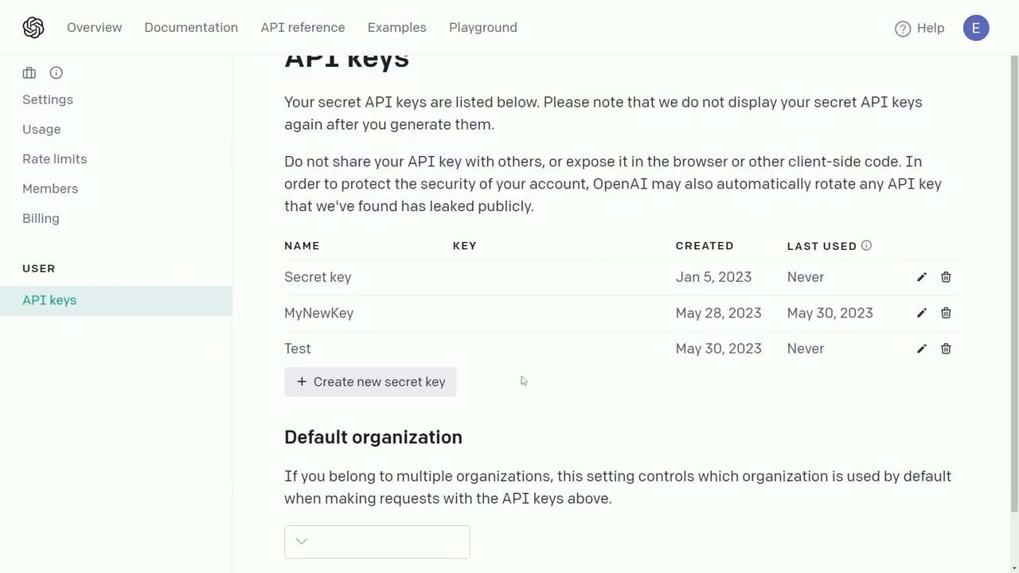
{"action": "left_click", "coordinate": [369, 381]}
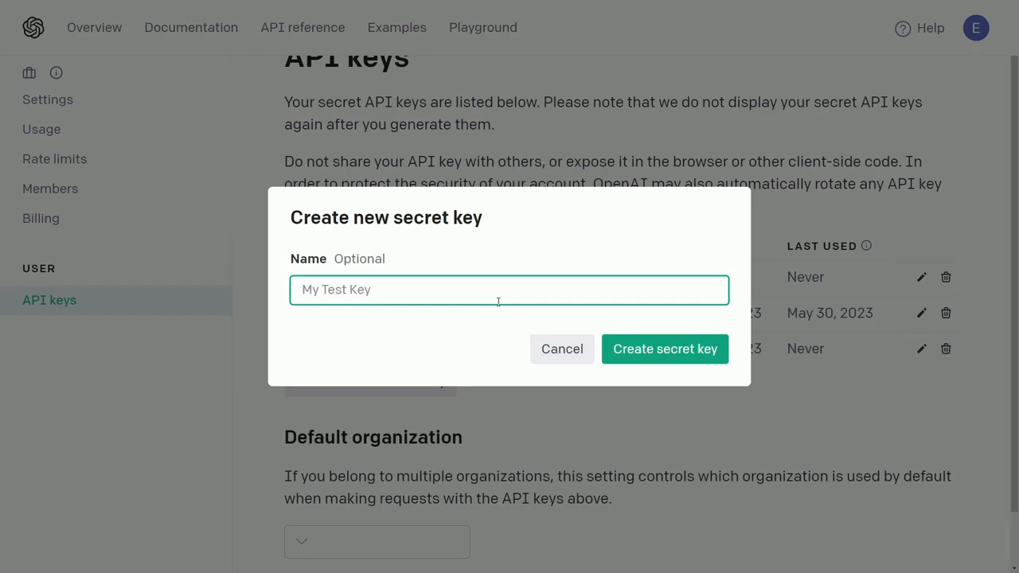
{"action": "type", "text": "Text"}
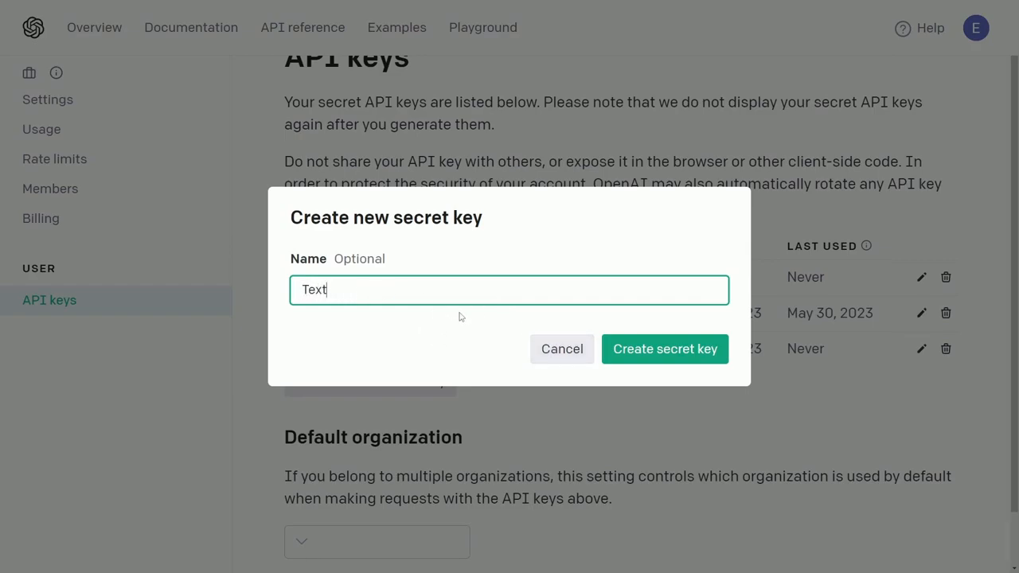
{"action": "type", "text": "Test"}
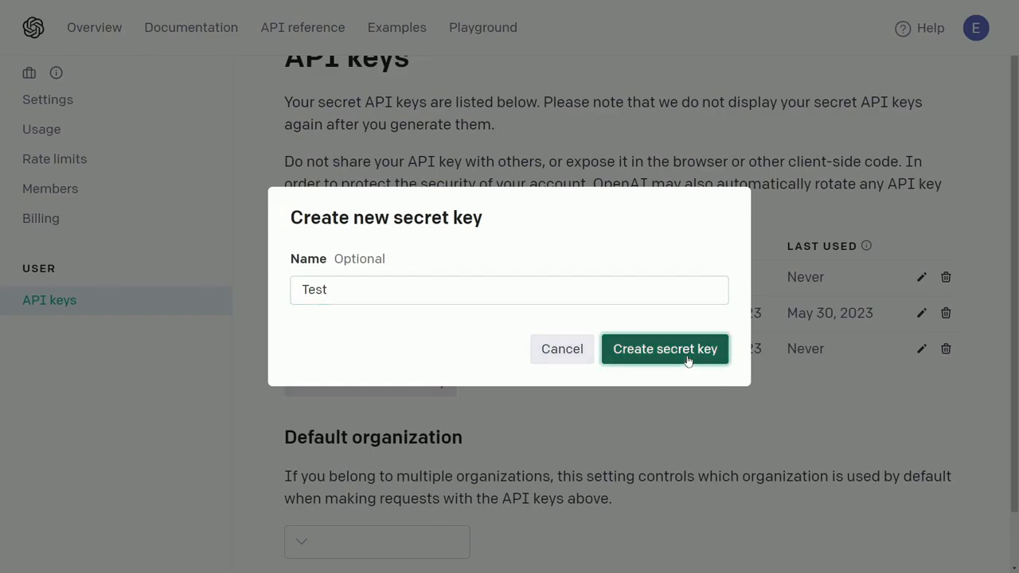
{"action": "left_click", "coordinate": [665, 348]}
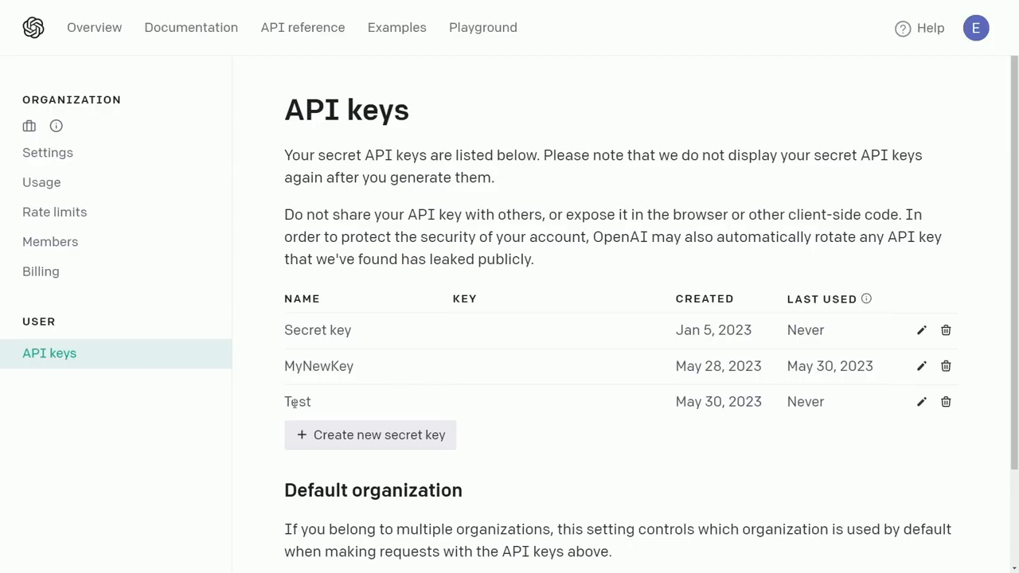
{"action": "mouse_move", "coordinate": [513, 417]}
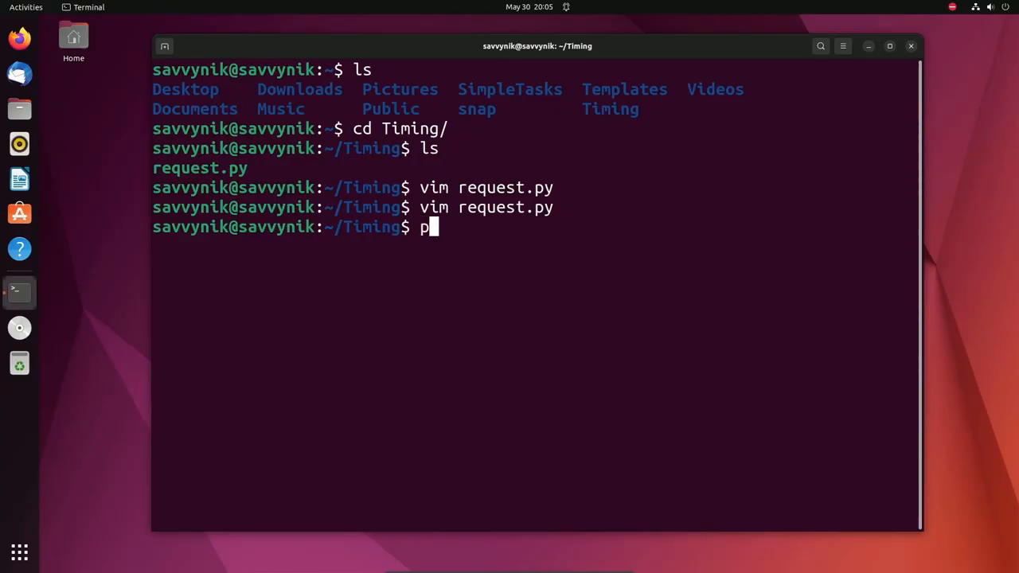
Run request.py, retrying with python3 after python reports command not found
{"action": "type", "text": "ython"}
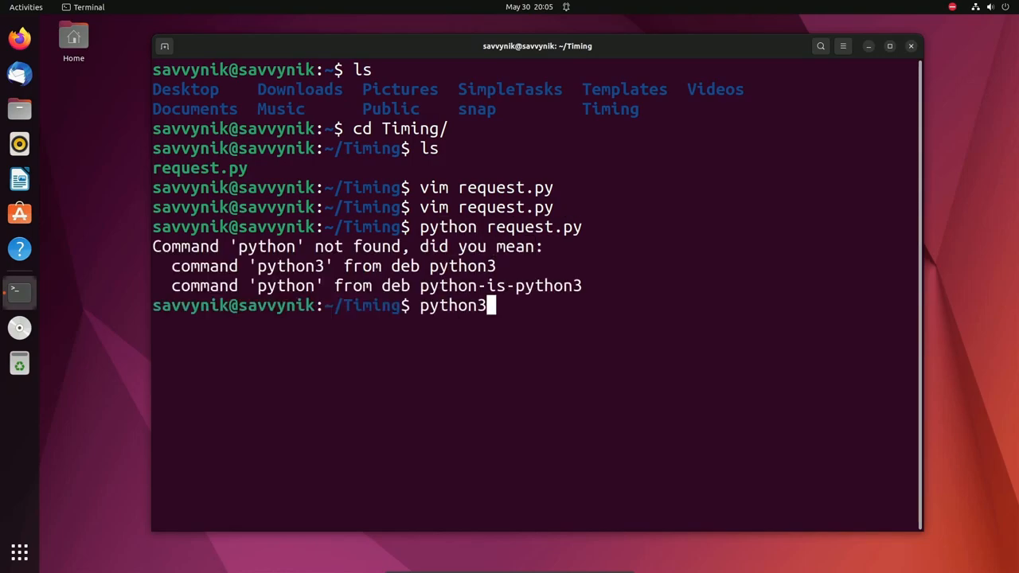
{"action": "type", "text": "request.py"}
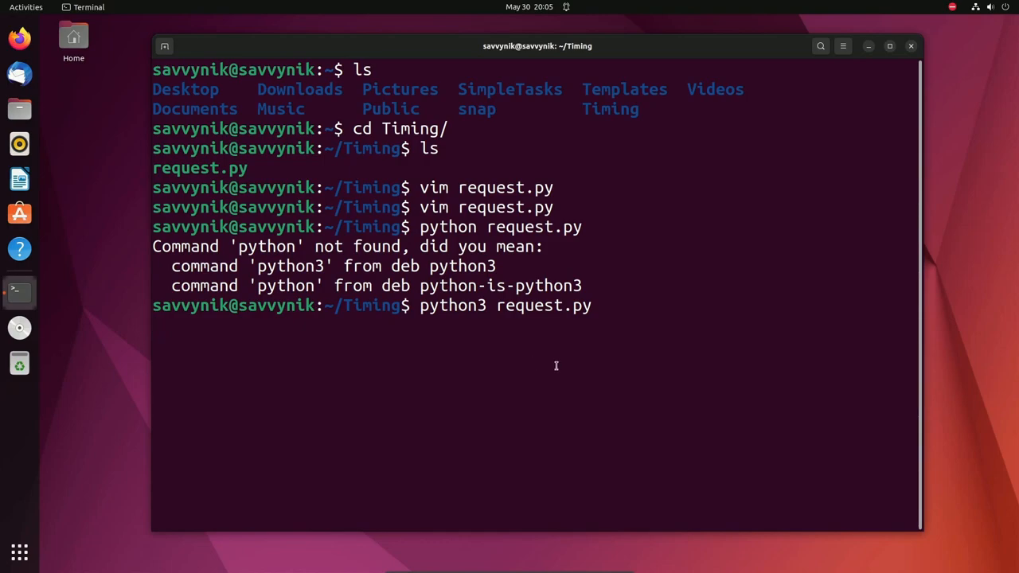
{"action": "key", "text": "Return"}
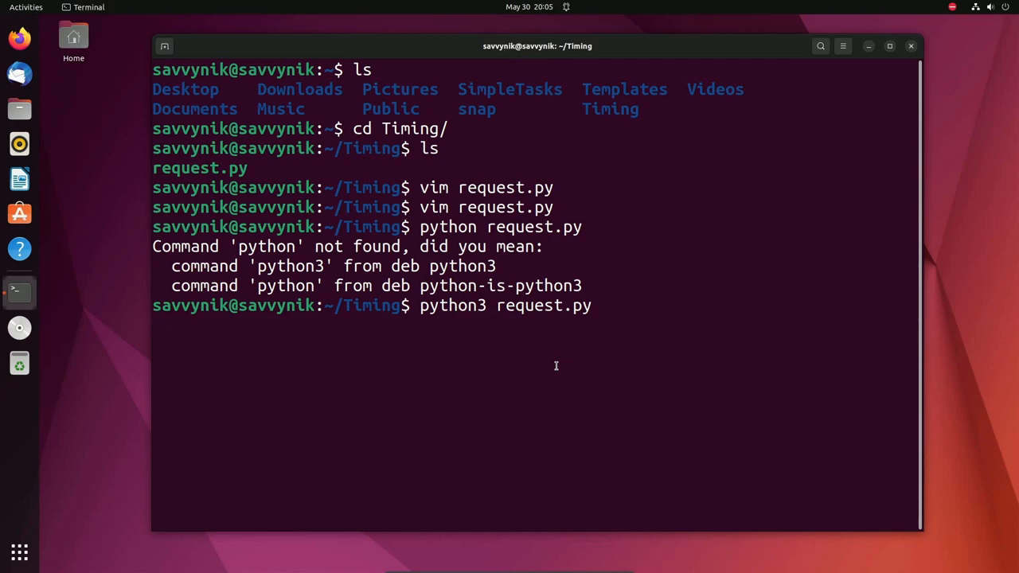
{"action": "key", "text": "Return"}
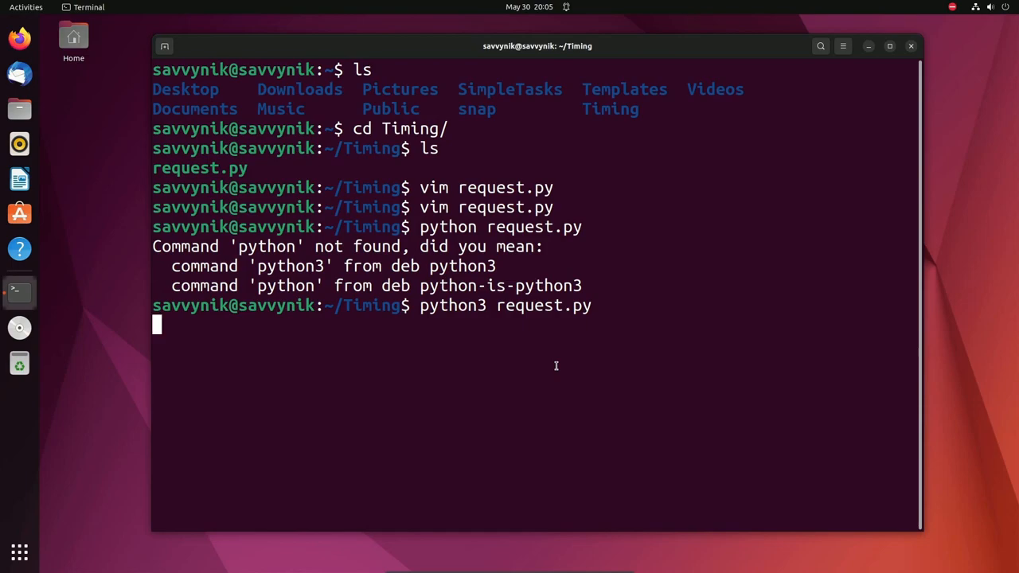
{"action": "key", "text": "Return"}
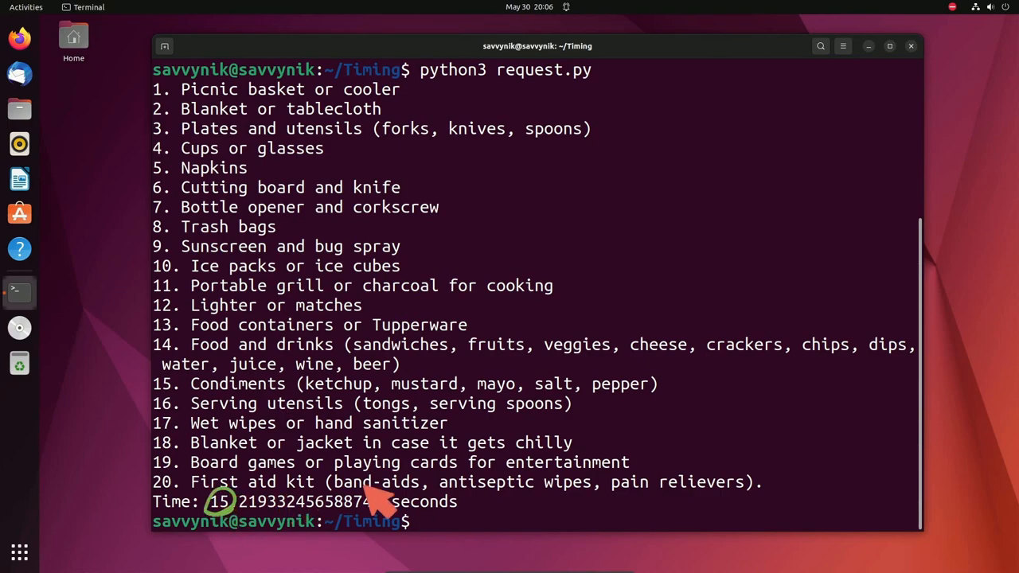
{"action": "mouse_move", "coordinate": [693, 183]}
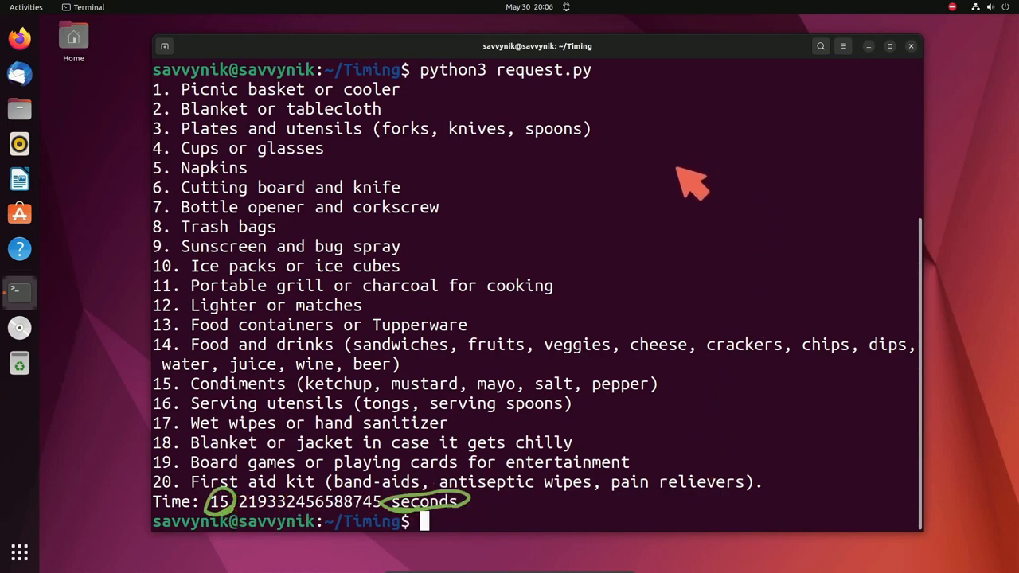
{"action": "mouse_move", "coordinate": [717, 257]}
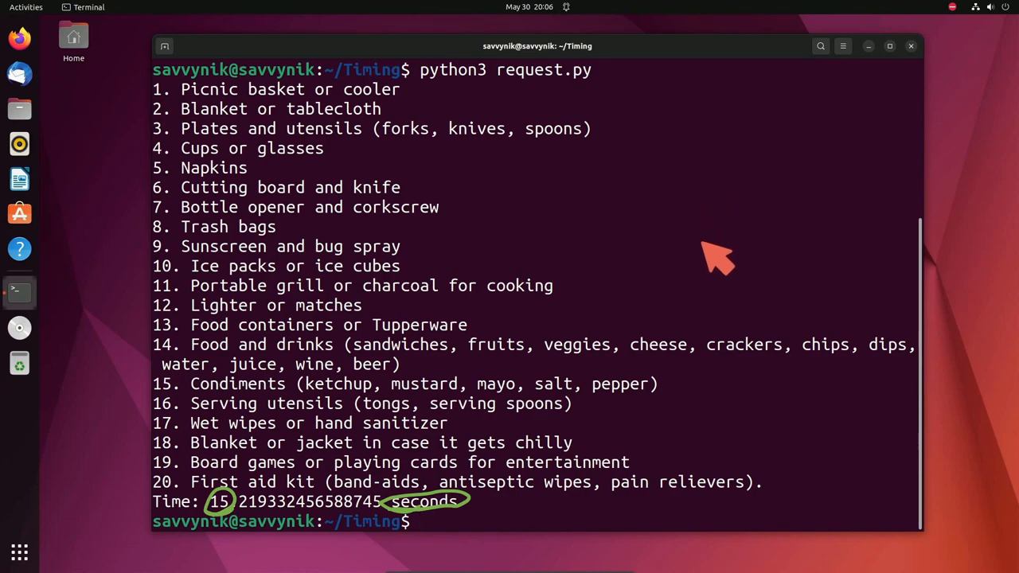
{"action": "mouse_move", "coordinate": [723, 231]}
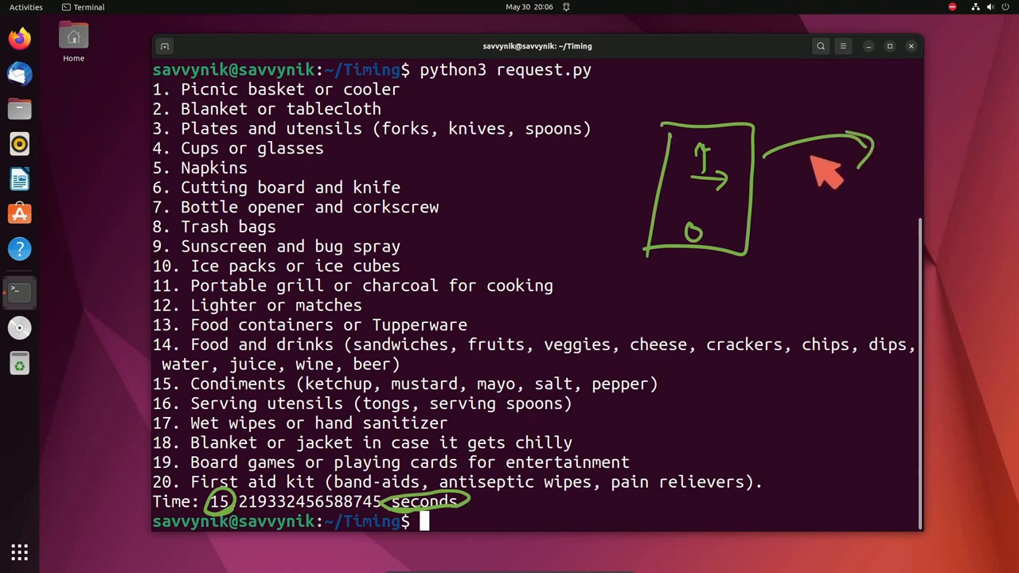
{"action": "mouse_move", "coordinate": [924, 180]}
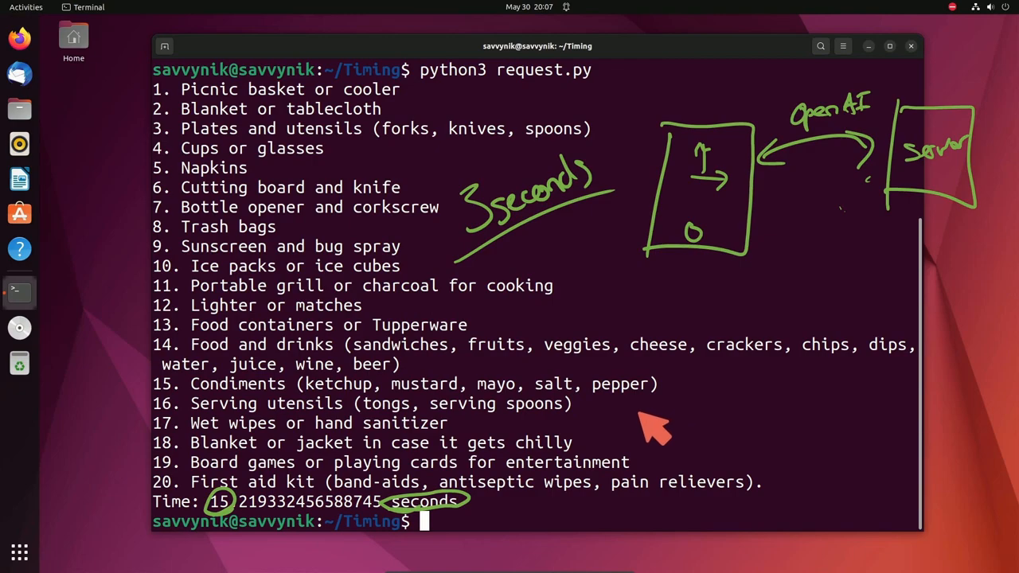
{"action": "mouse_move", "coordinate": [653, 390]}
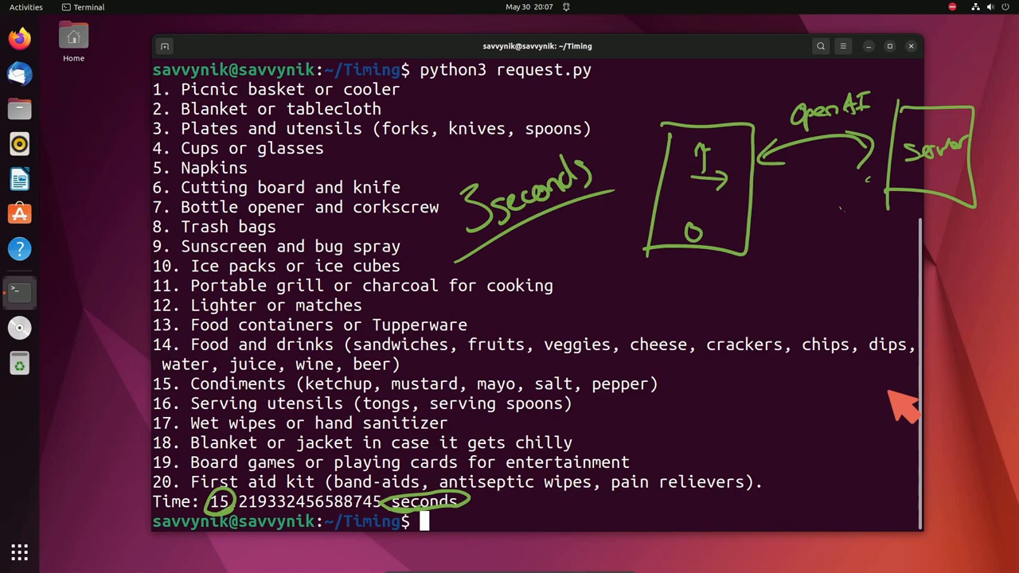
Start editing request.py in Vim using 'vim re' with filename completion
{"action": "type", "text": "vim re"}
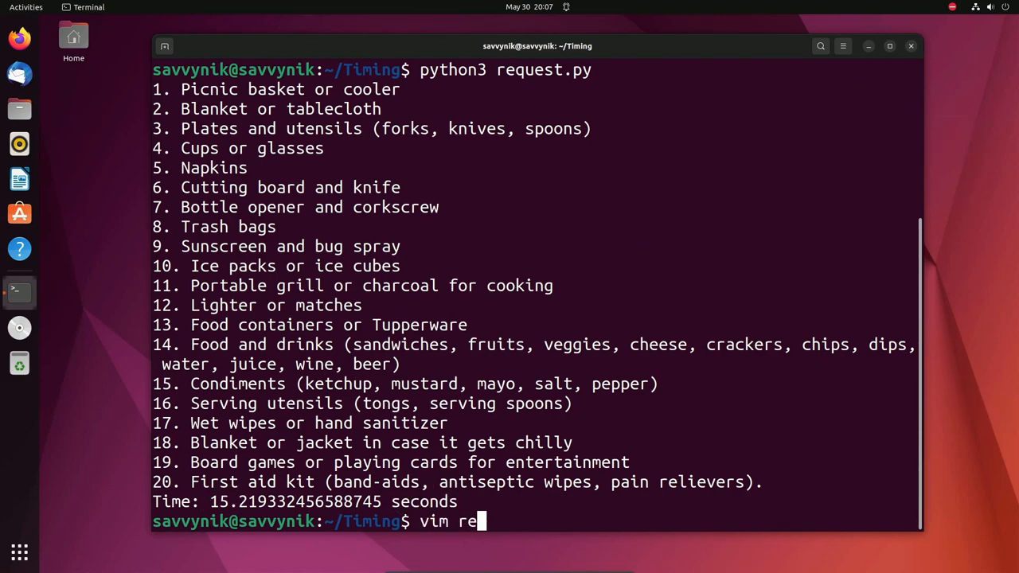
{"action": "key", "text": "Return"}
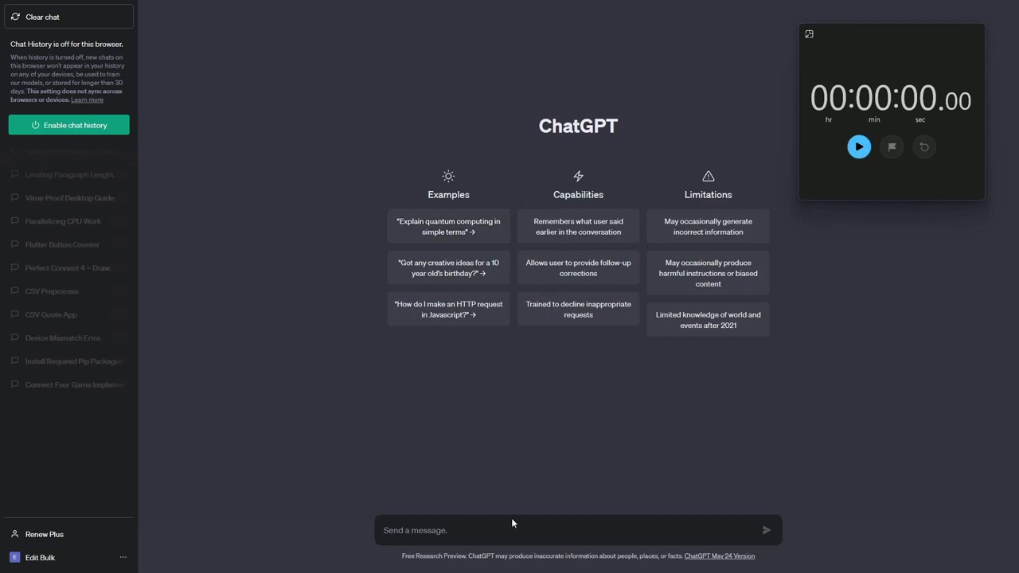
Enter 'Give me a list of items I need for a picnic be as specific as possible' in ChatGPT
{"action": "type", "text": "Give me a list of items I need for a picnic be as specific as possible"}
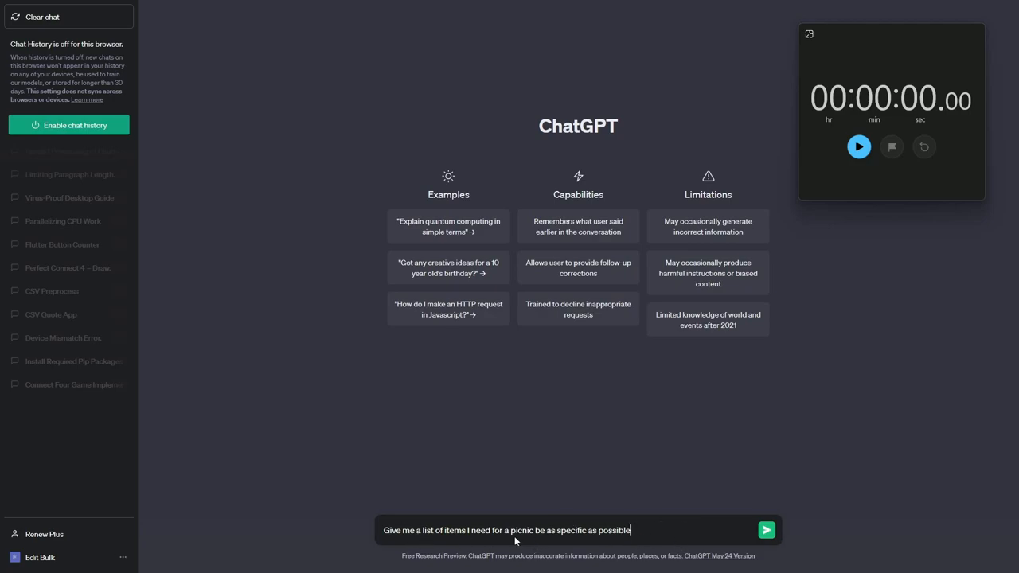
{"action": "mouse_move", "coordinate": [683, 522]}
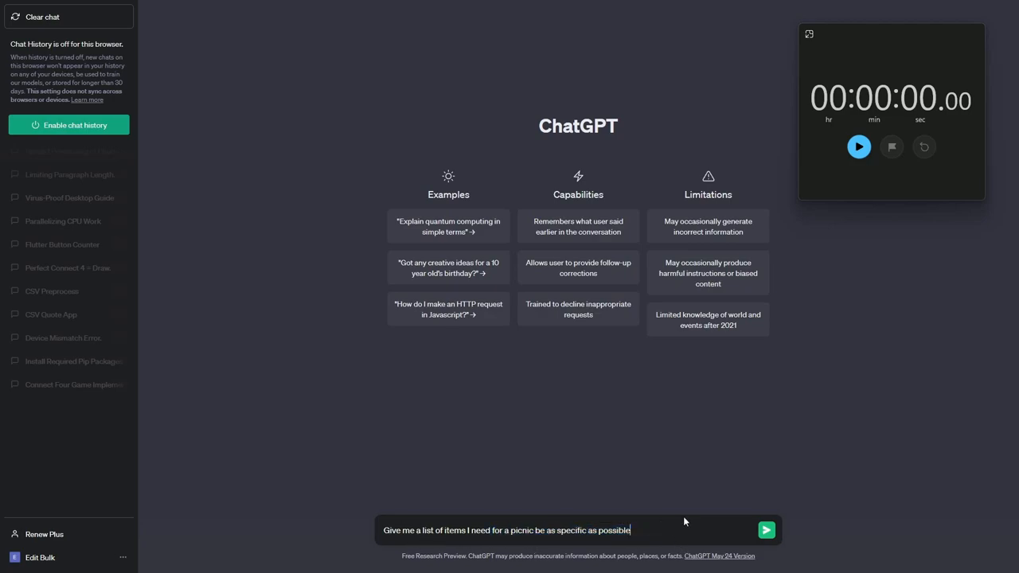
{"action": "mouse_move", "coordinate": [844, 213]}
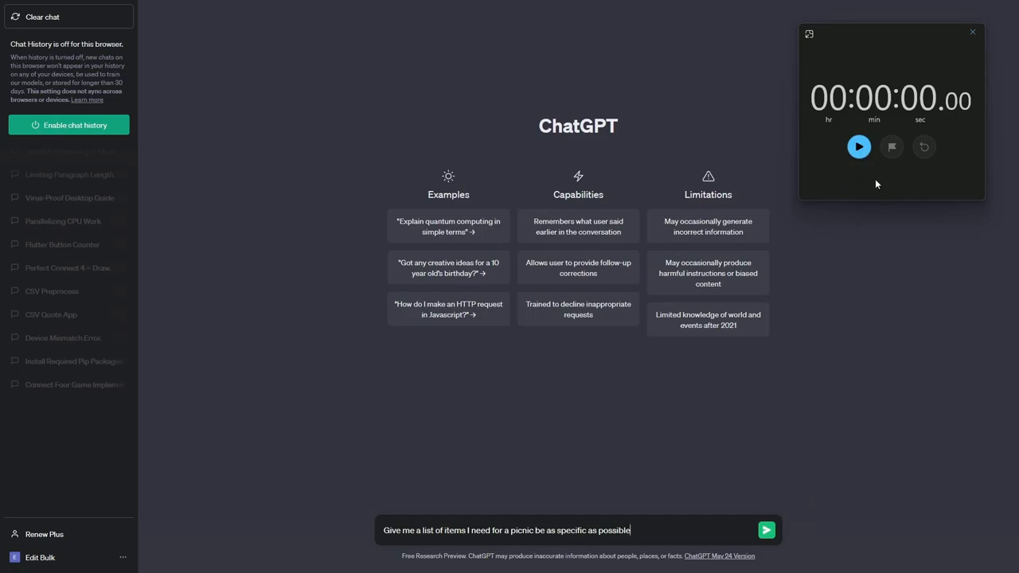
{"action": "mouse_move", "coordinate": [696, 428]}
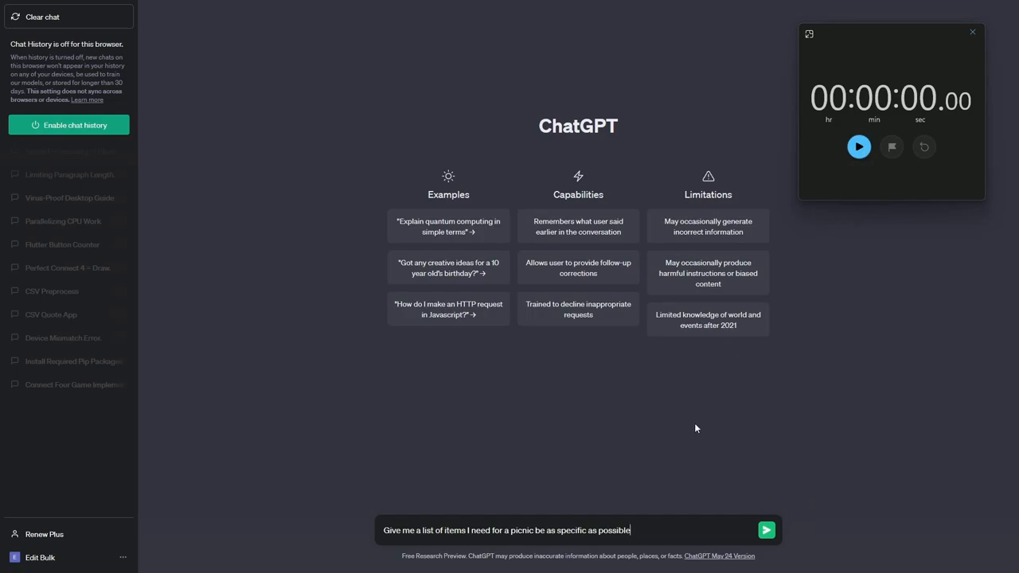
{"action": "mouse_move", "coordinate": [864, 172]}
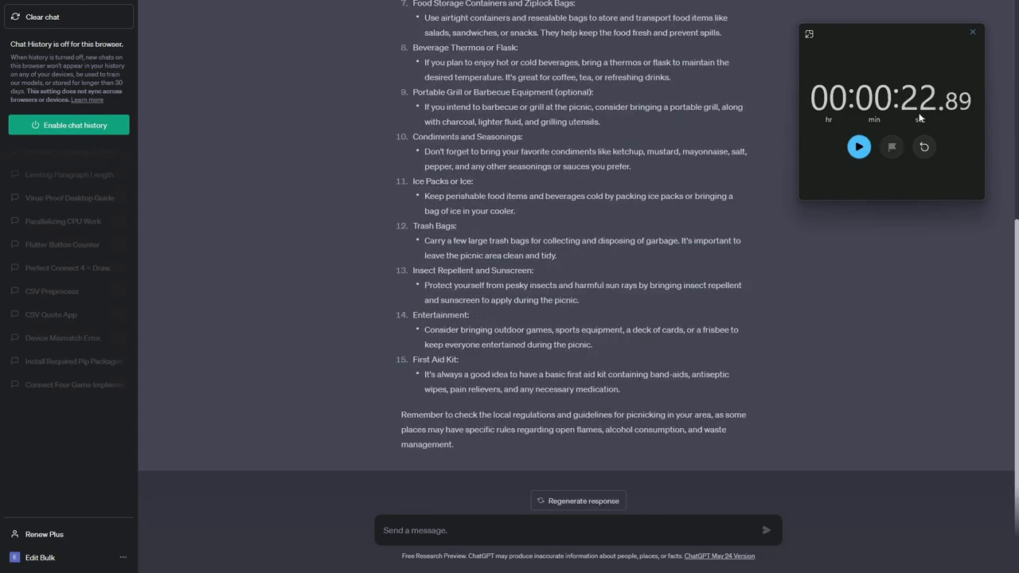
{"action": "scroll", "scroll_direction": "up", "scroll_amount": 3}
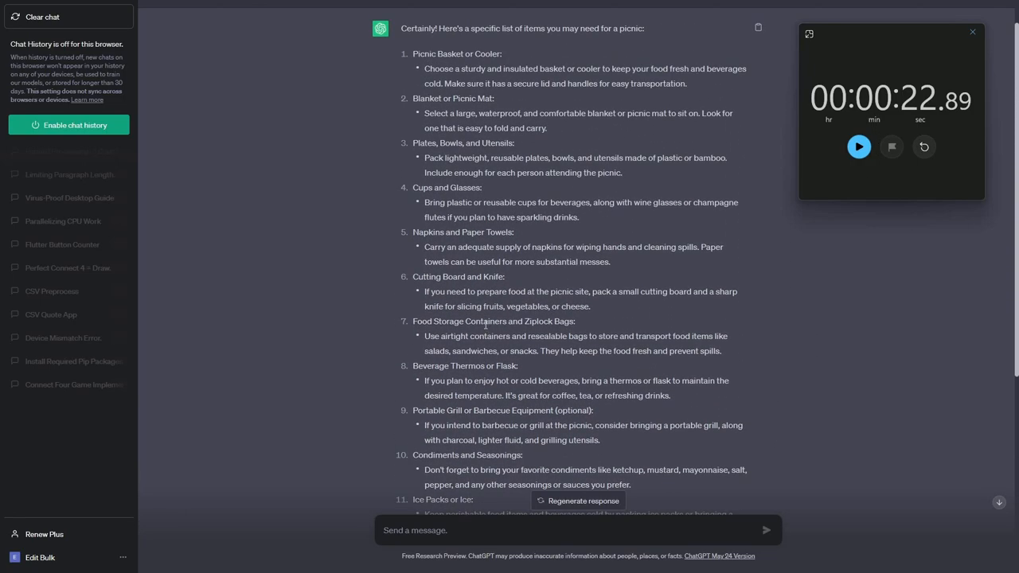
{"action": "scroll", "scroll_direction": "down", "scroll_amount": 3}
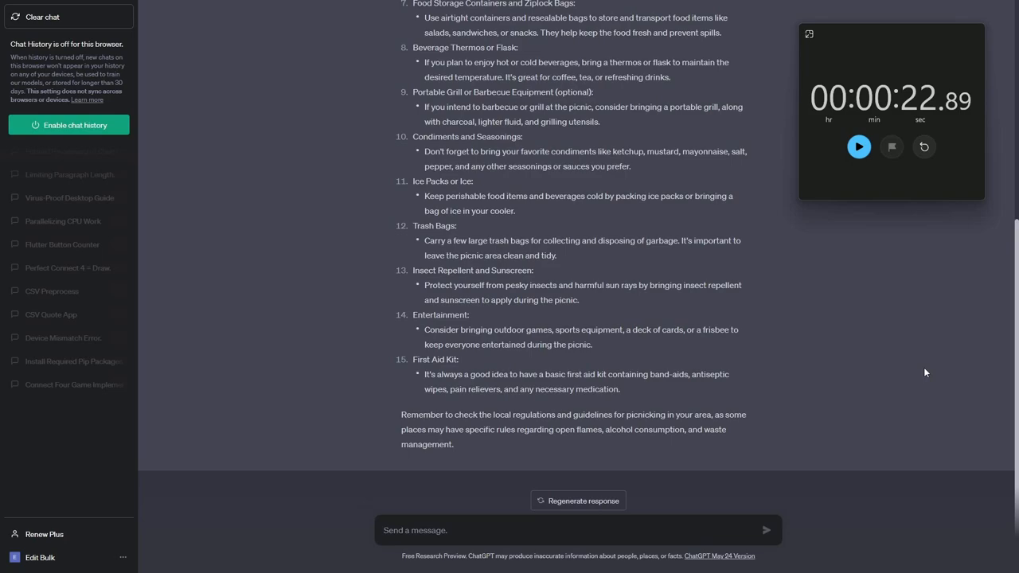
{"action": "mouse_move", "coordinate": [346, 311]}
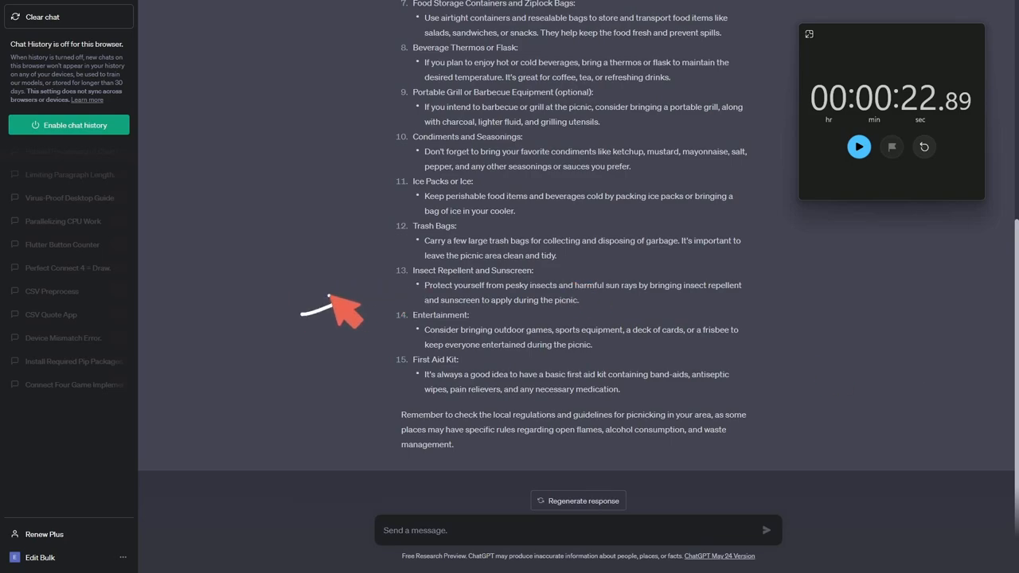
{"action": "mouse_move", "coordinate": [251, 310]}
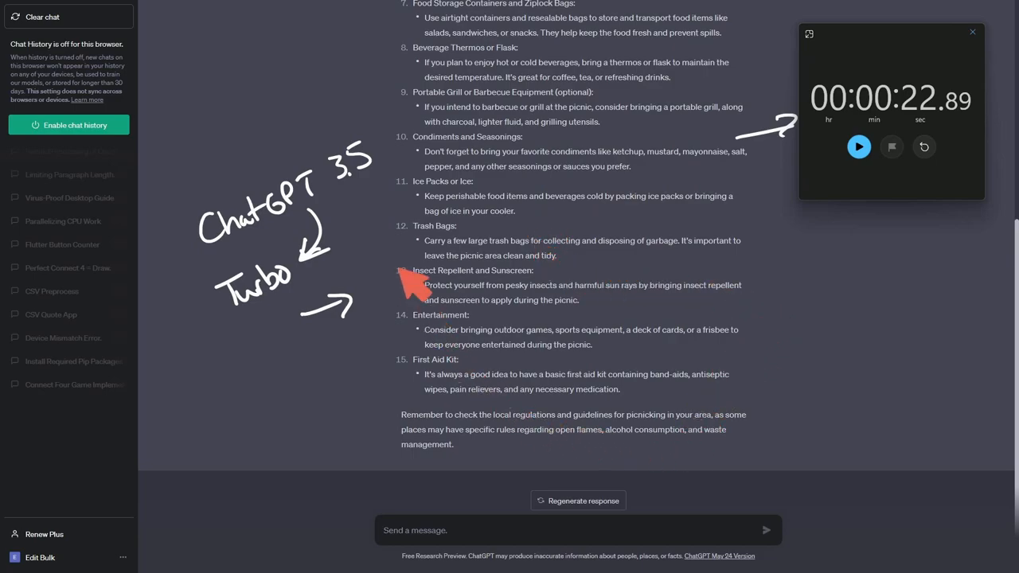
{"action": "mouse_move", "coordinate": [446, 399]}
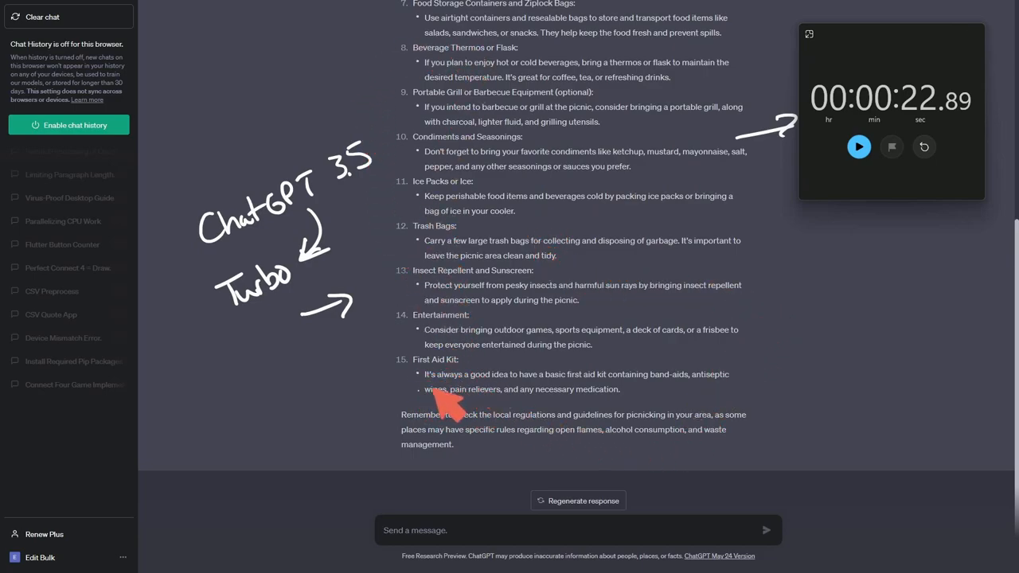
{"action": "mouse_move", "coordinate": [502, 378]}
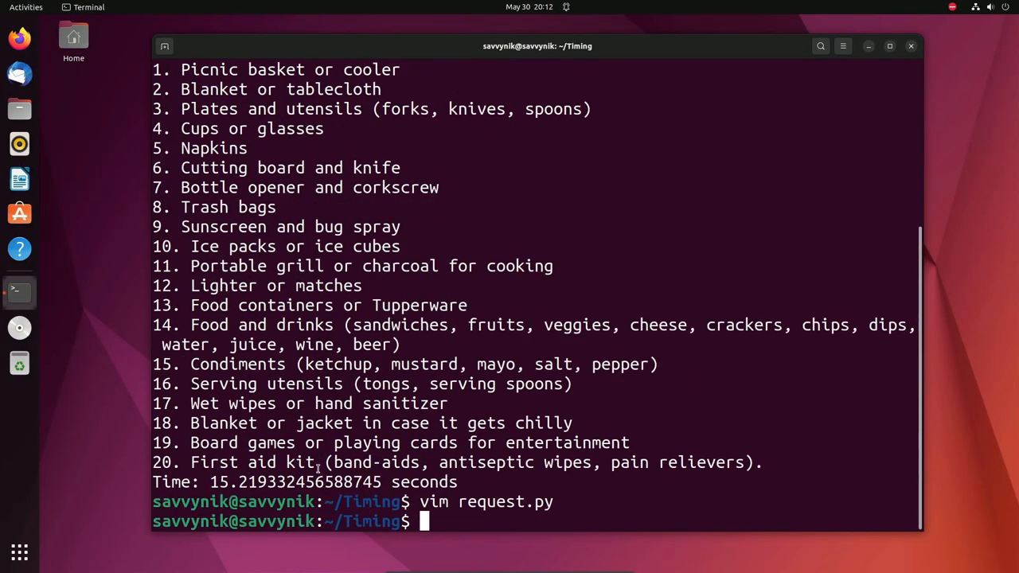
{"action": "mouse_move", "coordinate": [683, 383]}
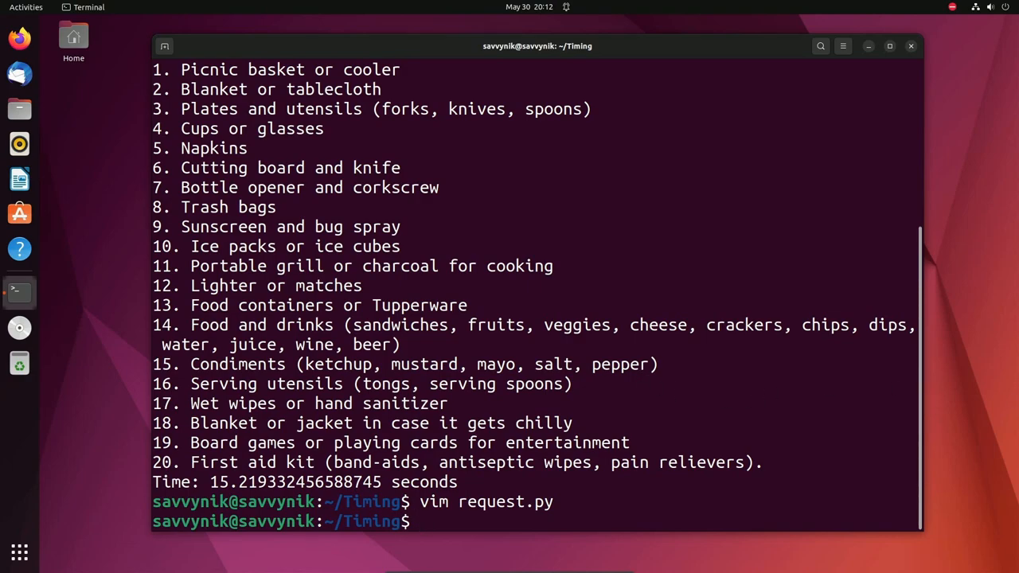
{"action": "mouse_move", "coordinate": [679, 364]}
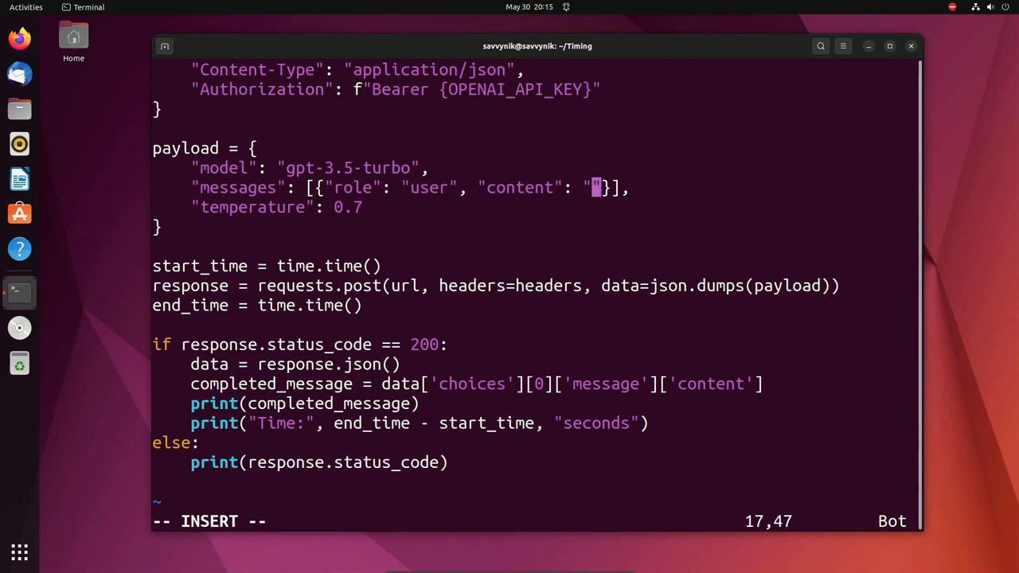
Write the new 'Explain' prompt into request.py's message content
{"action": "type", "text": "Explain"}
{"action": "type", "text": "python3"}
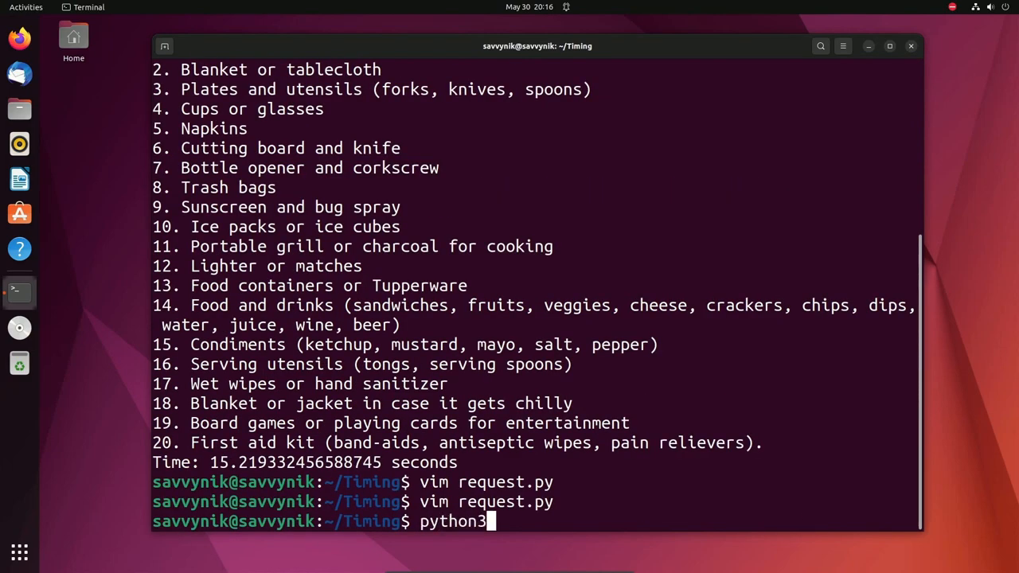
Rerun python3 request.py to time the edited Explain request
{"action": "type", "text": "request.py"}
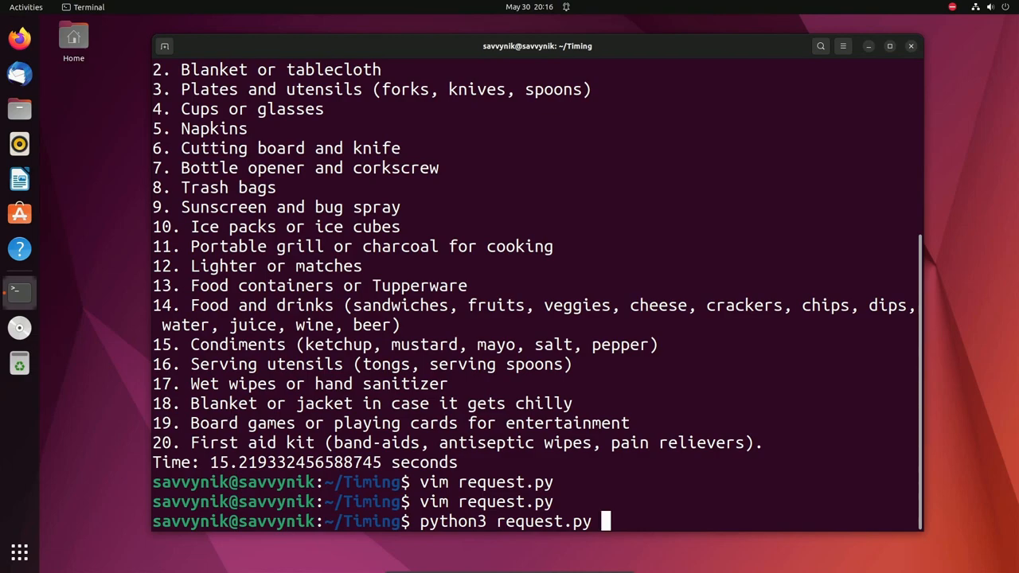
{"action": "key", "text": "Return"}
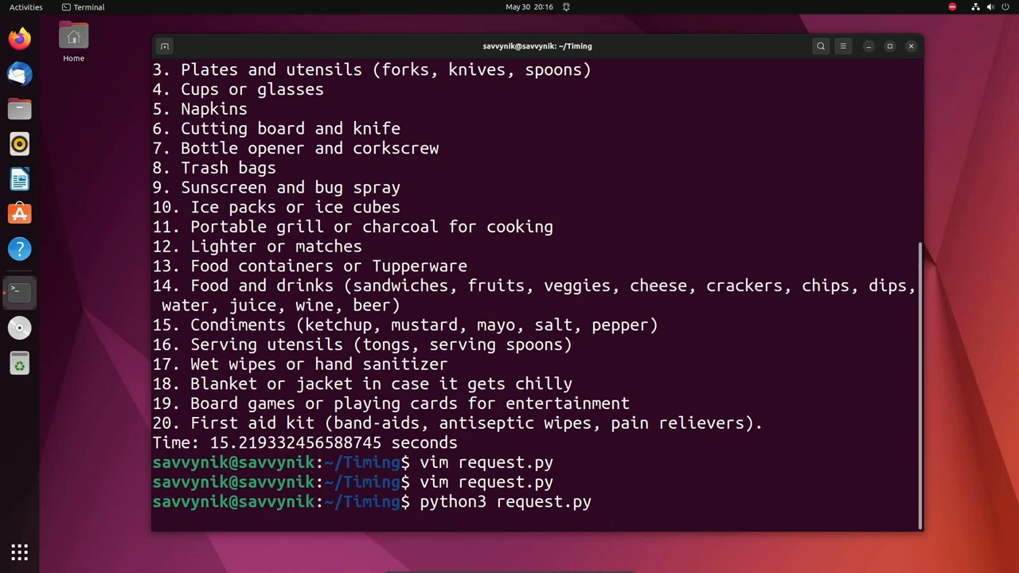
{"action": "key", "text": "Return"}
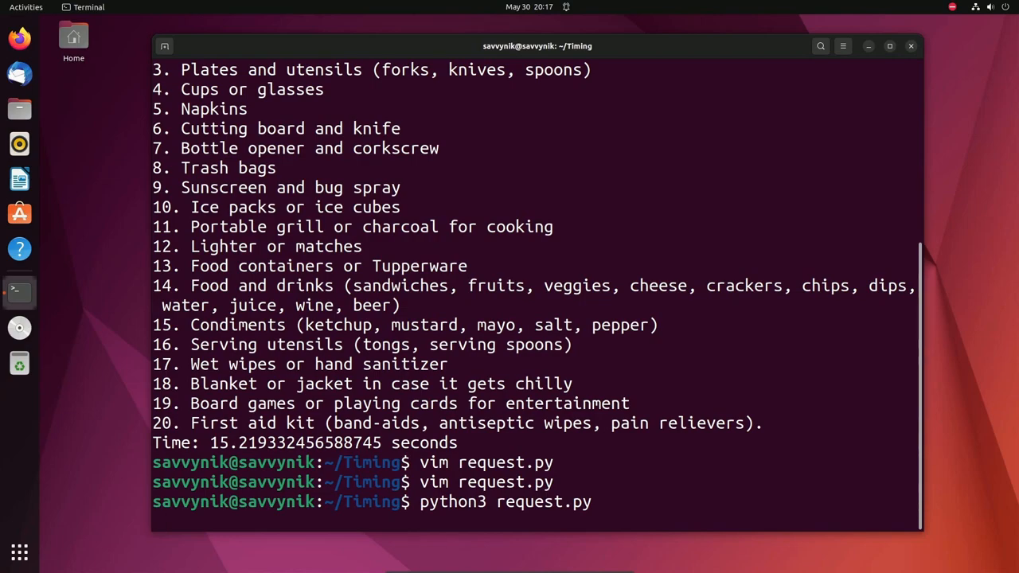
{"action": "key", "text": "Return"}
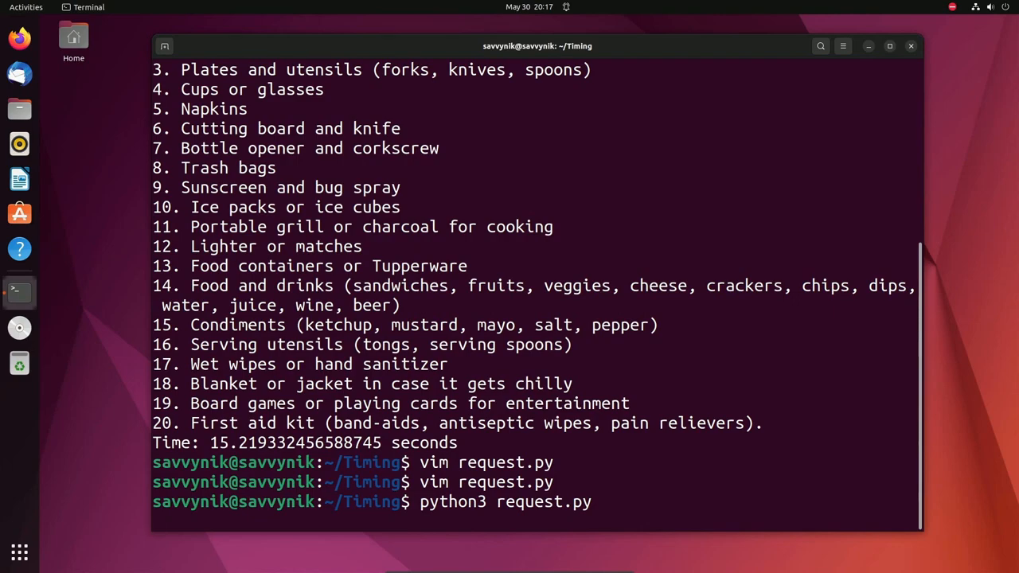
{"action": "key", "text": "Return"}
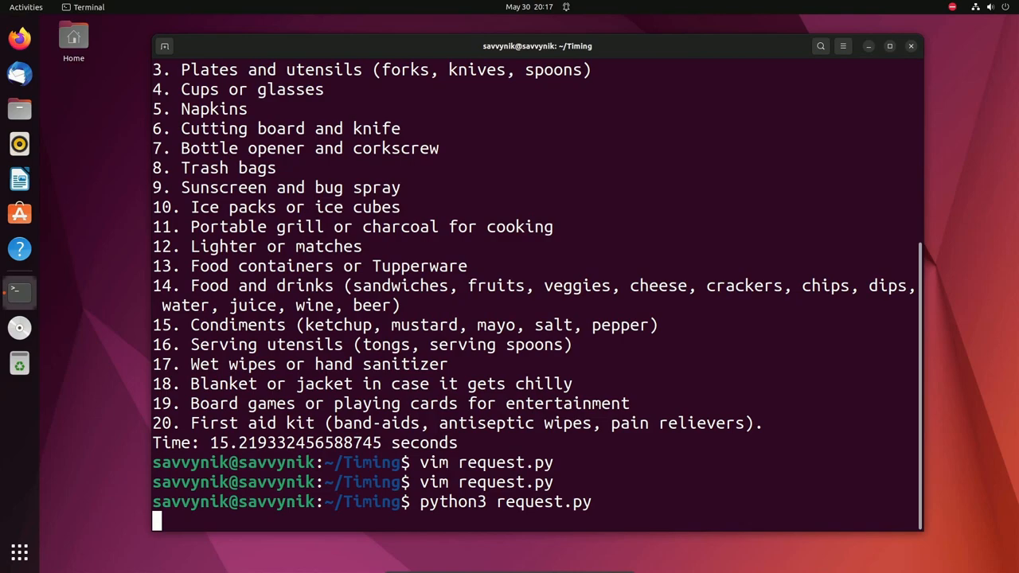
{"action": "key", "text": "Return"}
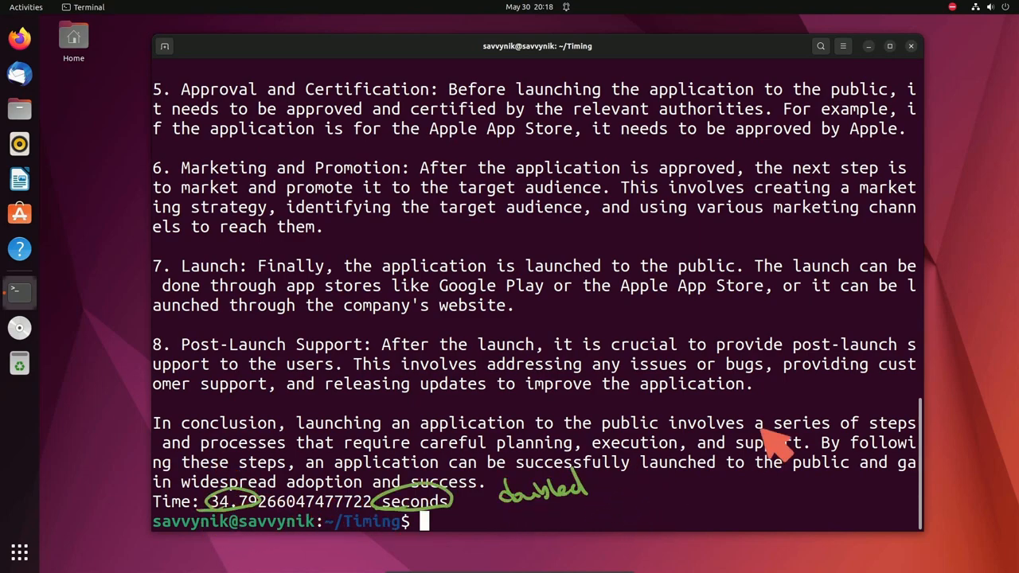
{"action": "mouse_move", "coordinate": [788, 414]}
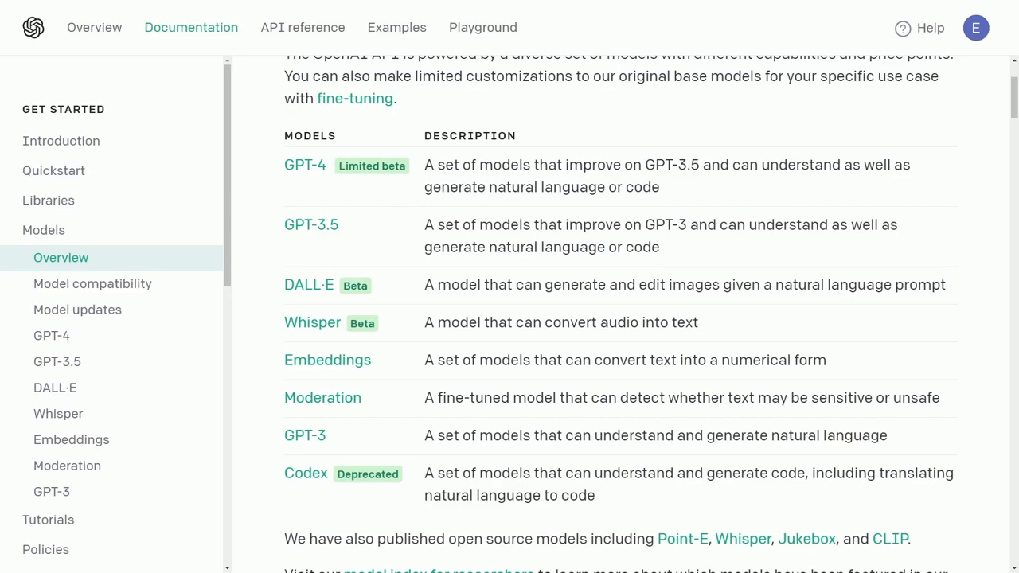
{"action": "mouse_move", "coordinate": [969, 129]}
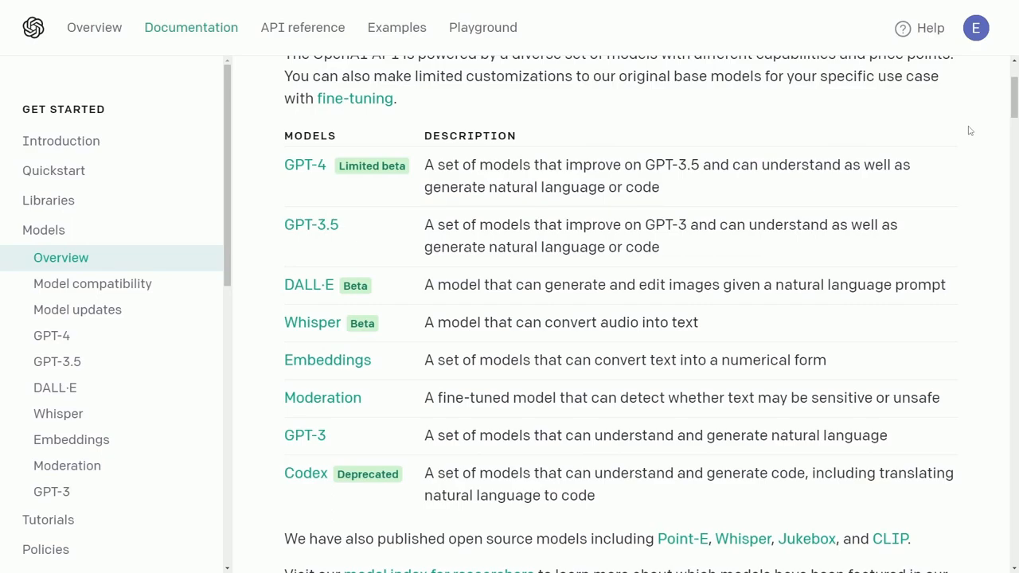
{"action": "mouse_move", "coordinate": [276, 143]}
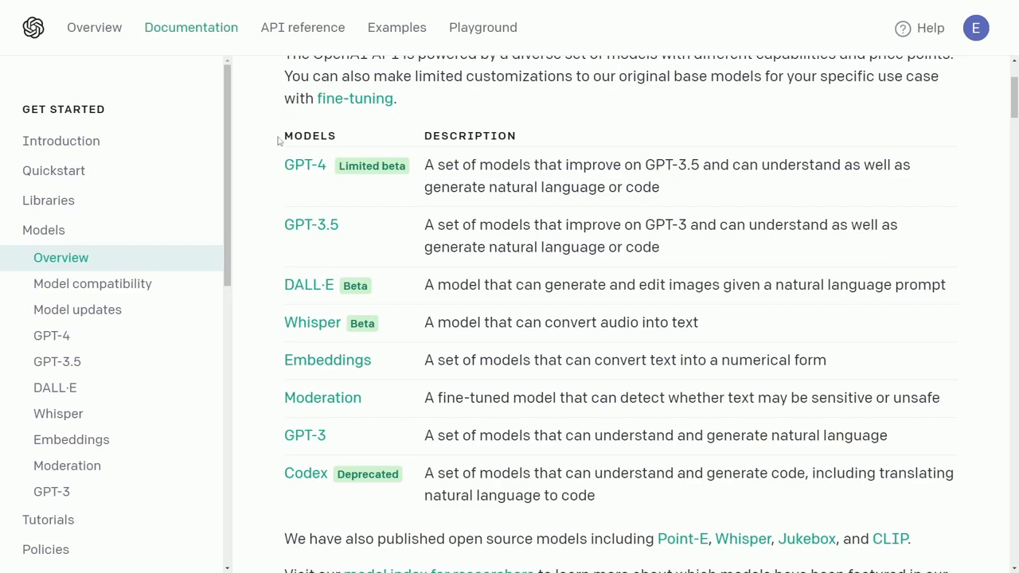
{"action": "mouse_move", "coordinate": [274, 164]}
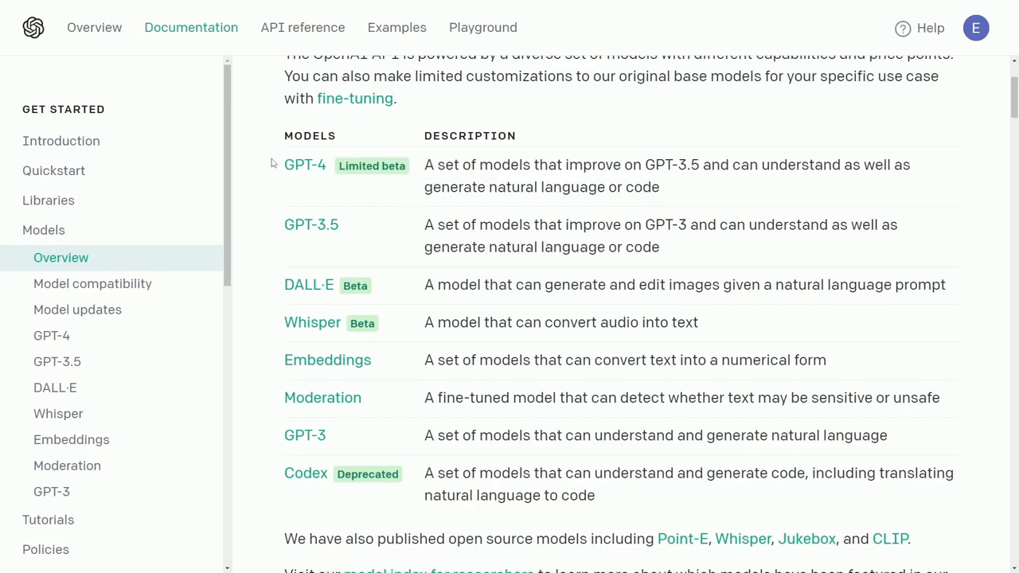
Drag across the Models overview table listing GPT-4, GPT-3.5 and the other models
{"action": "left_click_drag", "start_coordinate": [284, 135], "coordinate": [916, 506]}
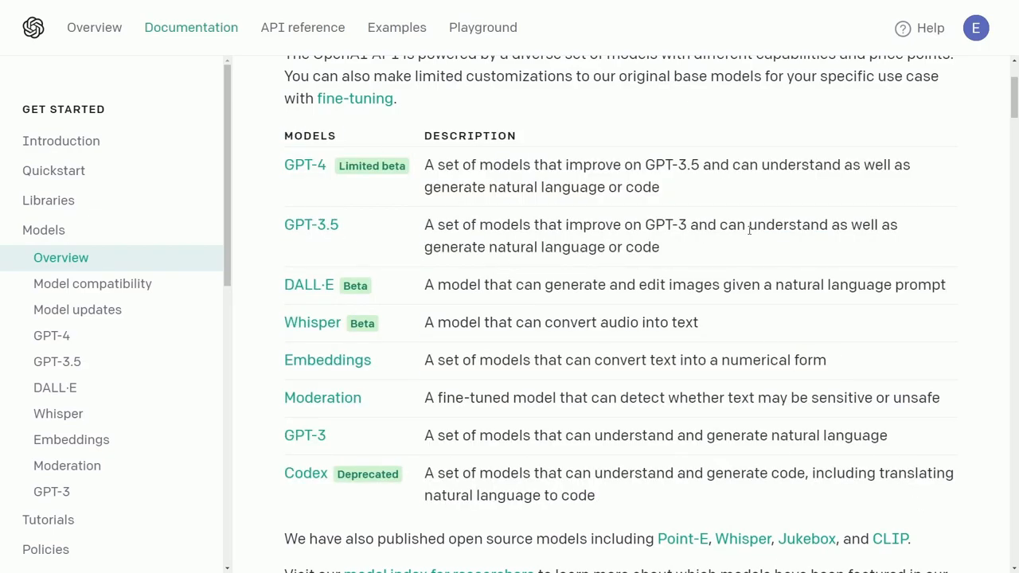
{"action": "mouse_move", "coordinate": [959, 215]}
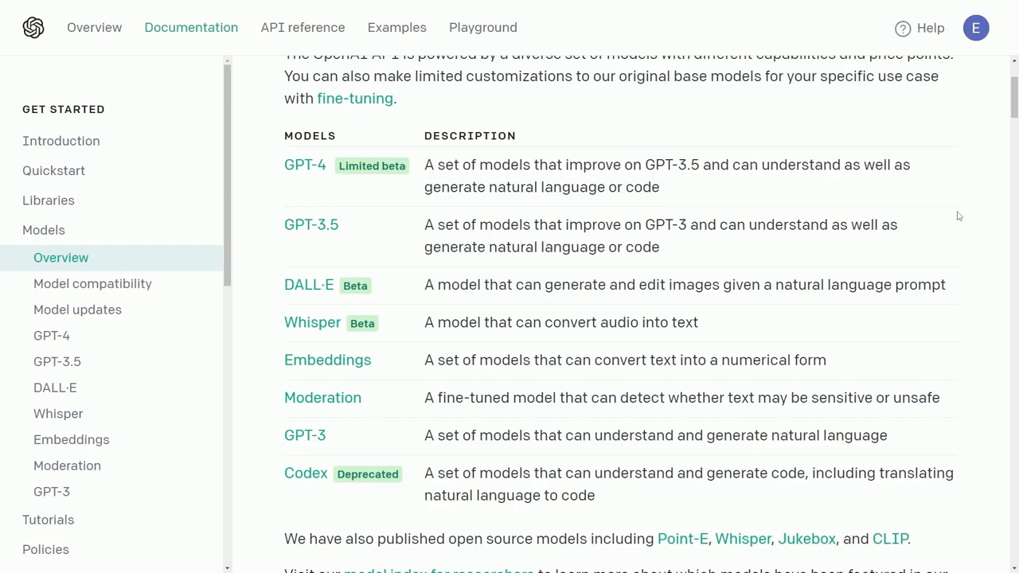
{"action": "mouse_move", "coordinate": [959, 187]}
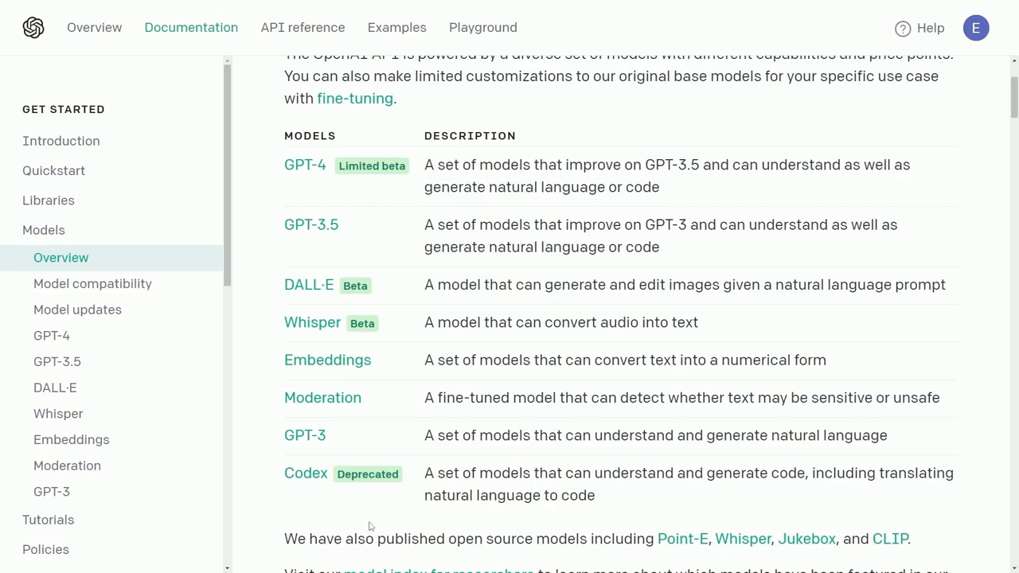
Jump to the GPT-3 models section and scroll through its davinci, curie, babbage, ada table
{"action": "left_click", "coordinate": [51, 491]}
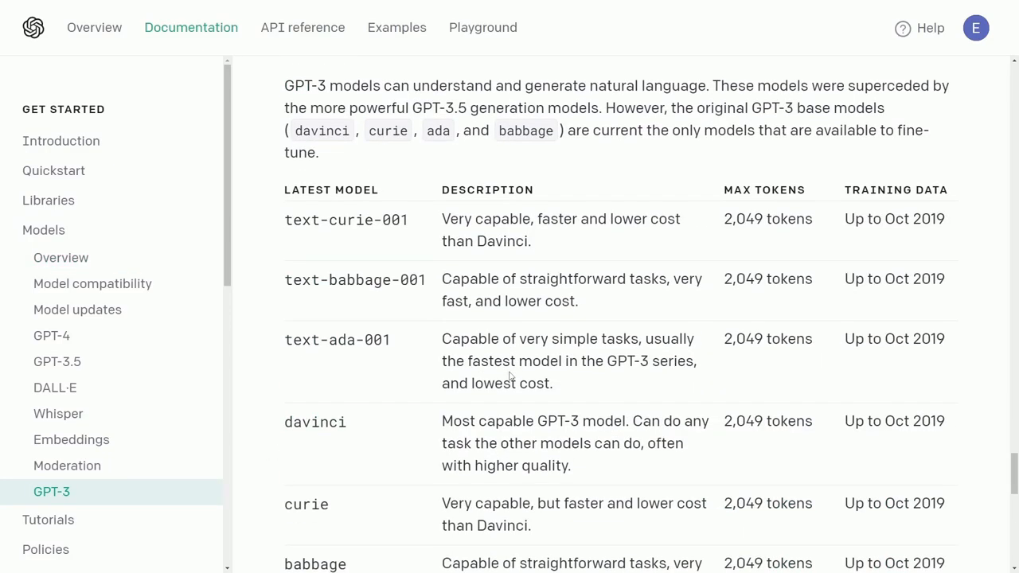
{"action": "scroll", "scroll_direction": "down", "scroll_amount": 3}
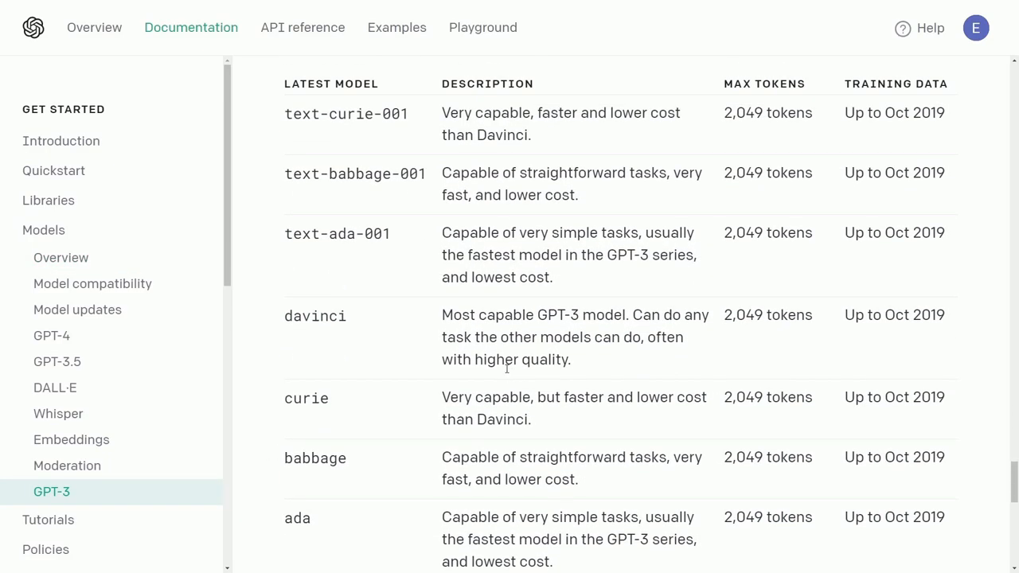
{"action": "scroll", "scroll_direction": "up", "scroll_amount": 3}
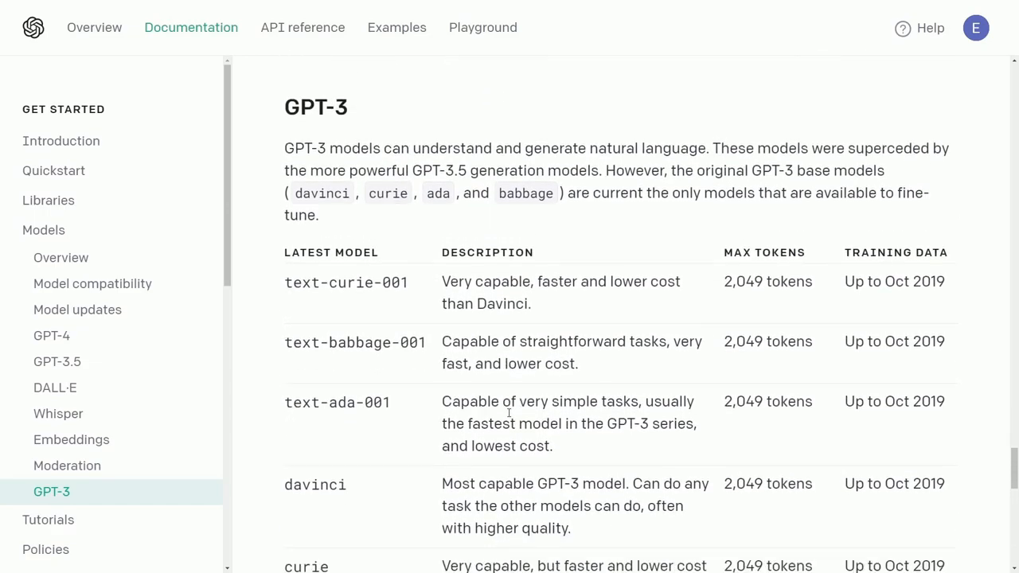
{"action": "scroll", "scroll_direction": "up", "scroll_amount": 3}
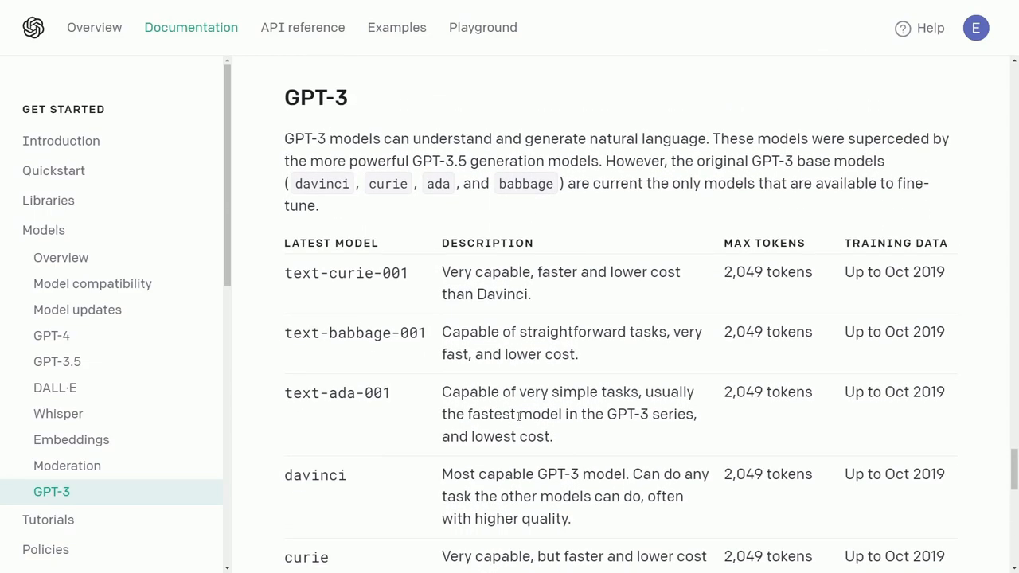
{"action": "scroll", "scroll_direction": "down", "scroll_amount": 3}
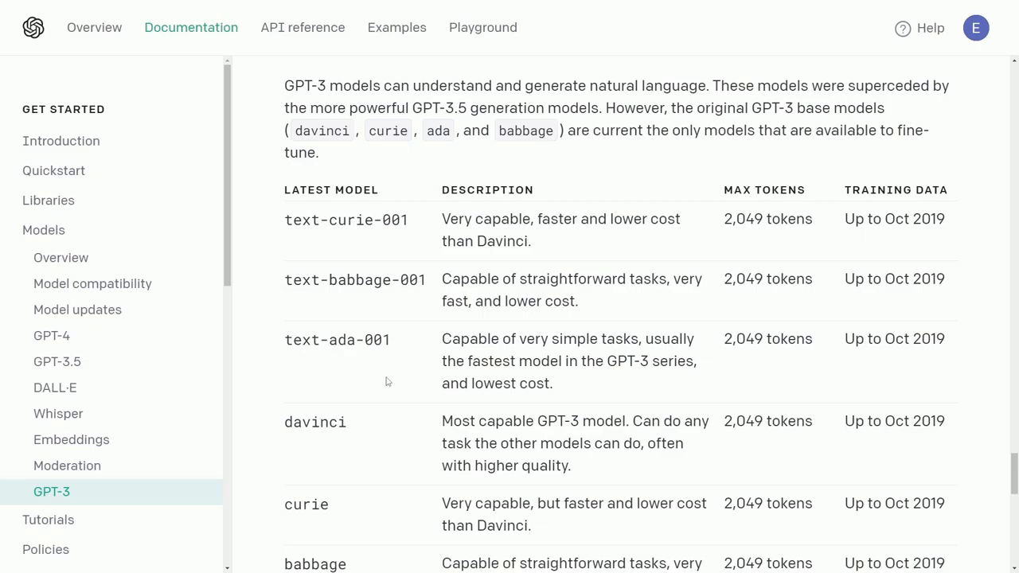
{"action": "scroll", "scroll_direction": "up", "scroll_amount": 3}
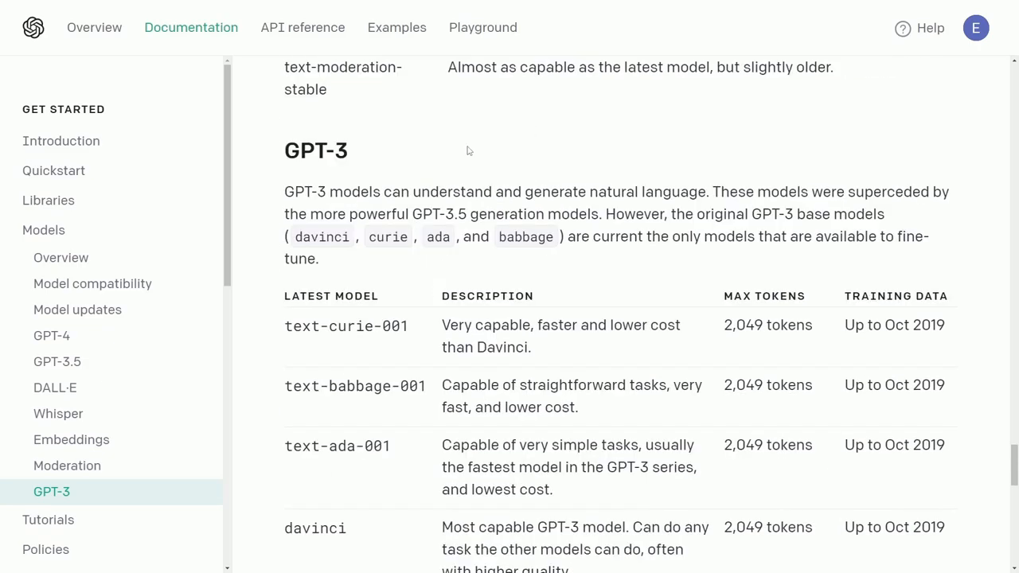
{"action": "scroll", "scroll_direction": "down", "scroll_amount": 3}
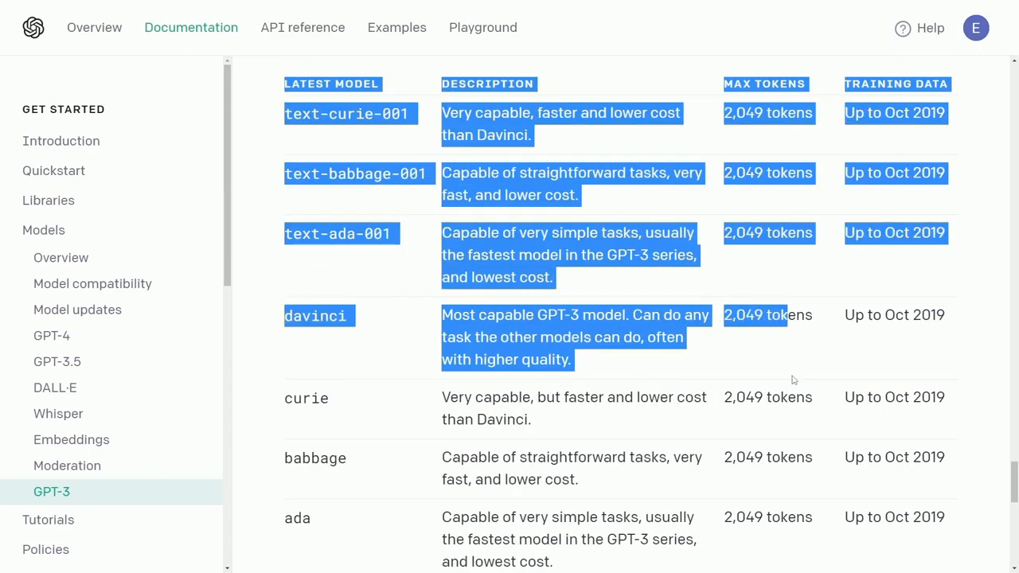
Clear the highlighted description text and review the text-001 models' 2,049 max tokens
{"action": "left_click", "coordinate": [836, 133]}
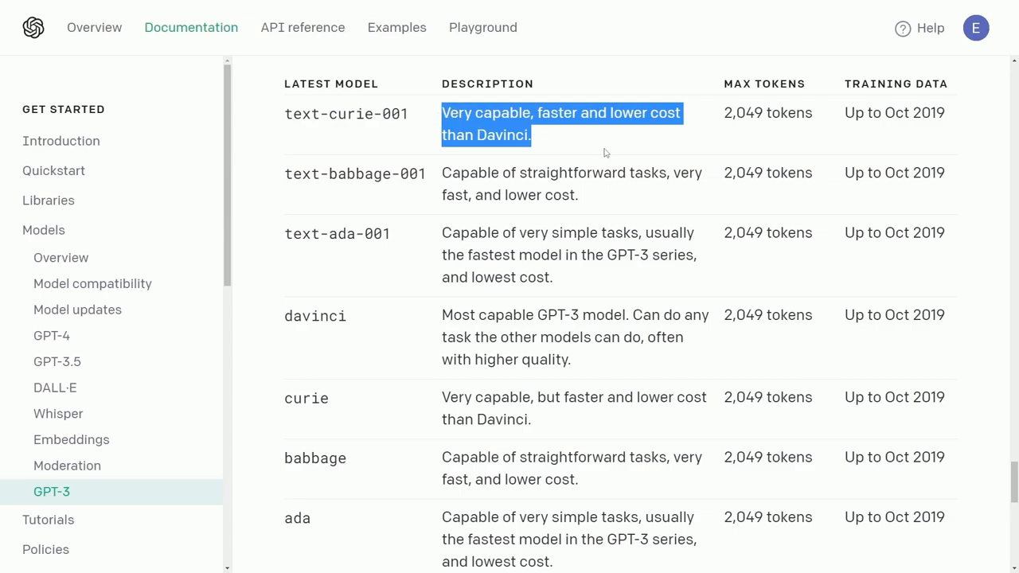
{"action": "left_click", "coordinate": [605, 151]}
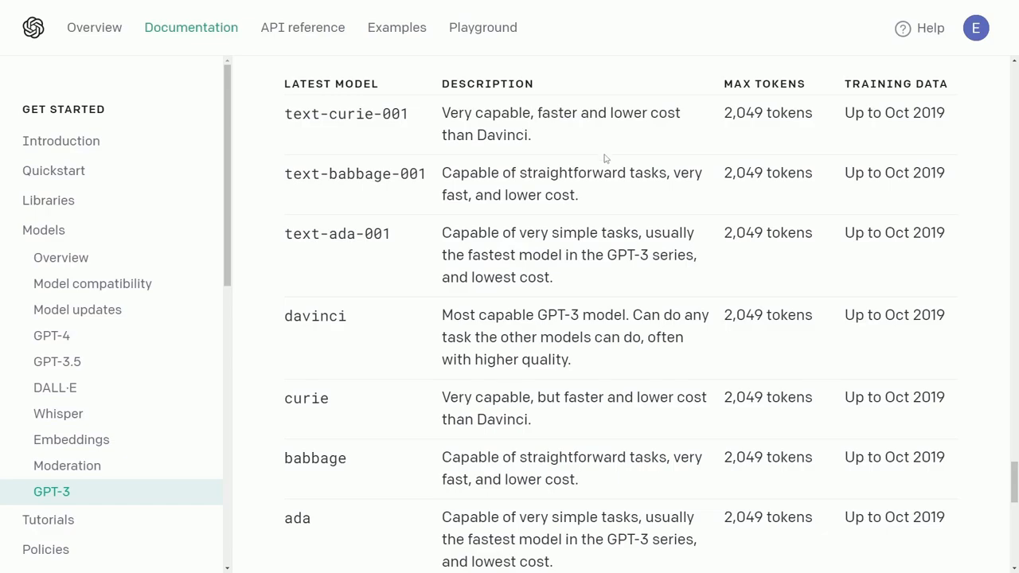
{"action": "mouse_move", "coordinate": [607, 231]}
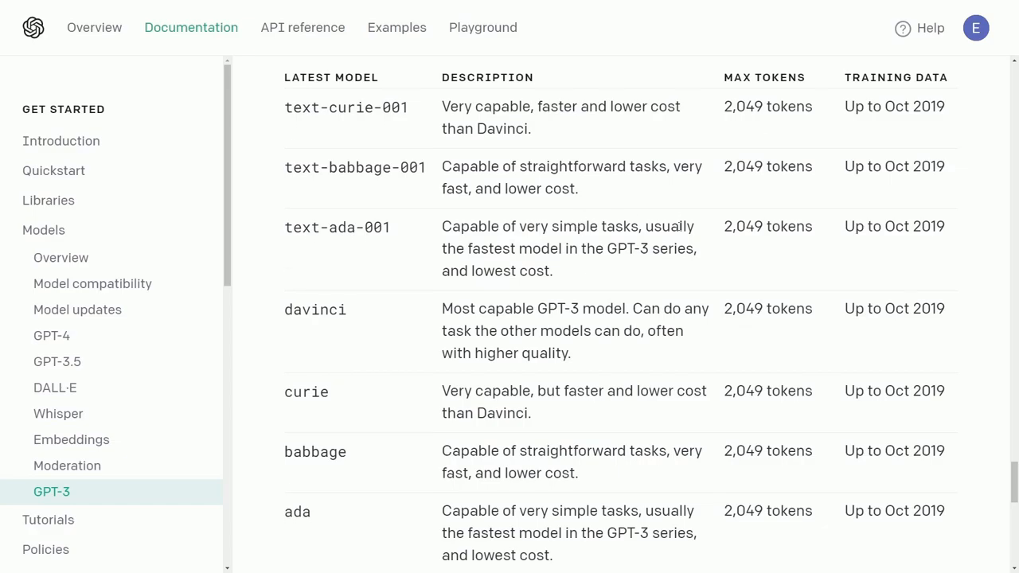
{"action": "scroll", "scroll_direction": "up", "scroll_amount": 3}
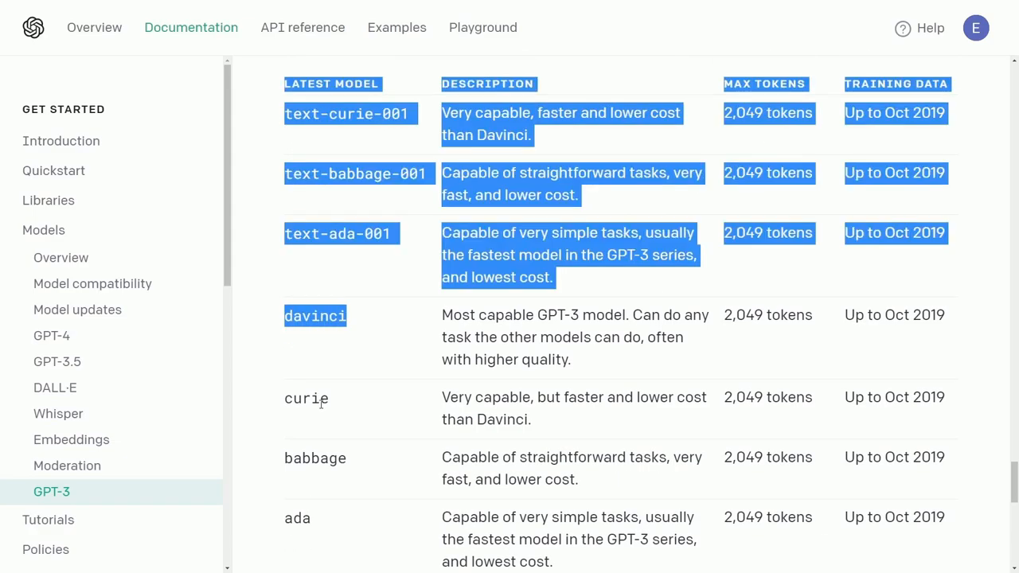
{"action": "scroll", "scroll_direction": "up", "scroll_amount": 3}
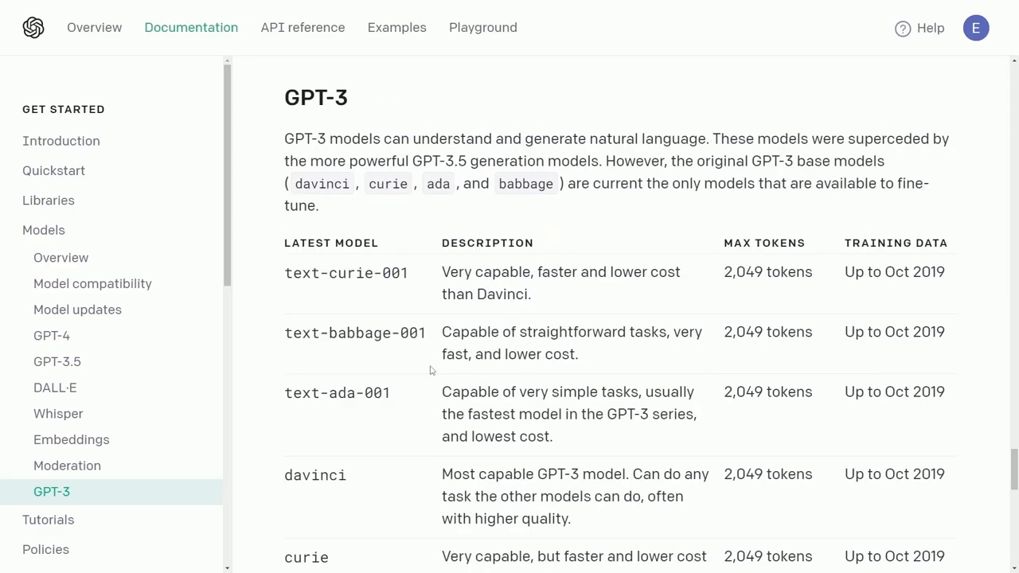
{"action": "scroll", "scroll_direction": "down", "scroll_amount": 3}
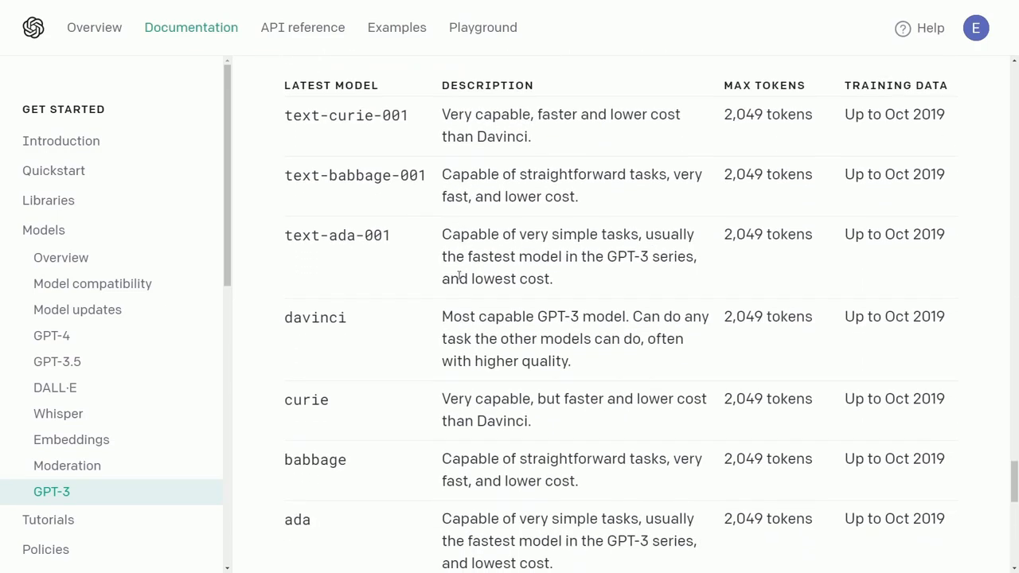
{"action": "scroll", "scroll_direction": "down", "scroll_amount": 3}
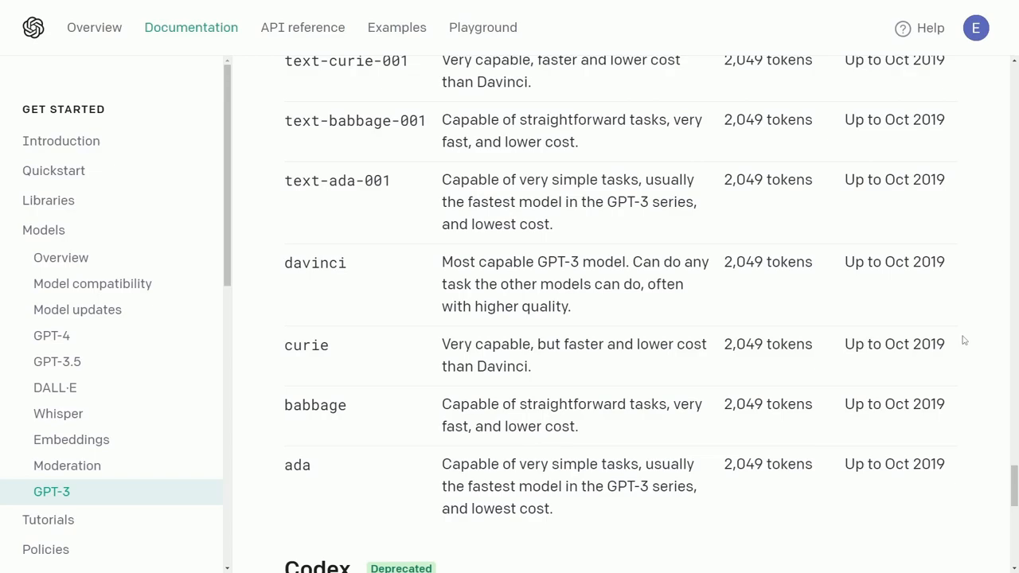
{"action": "mouse_move", "coordinate": [772, 363]}
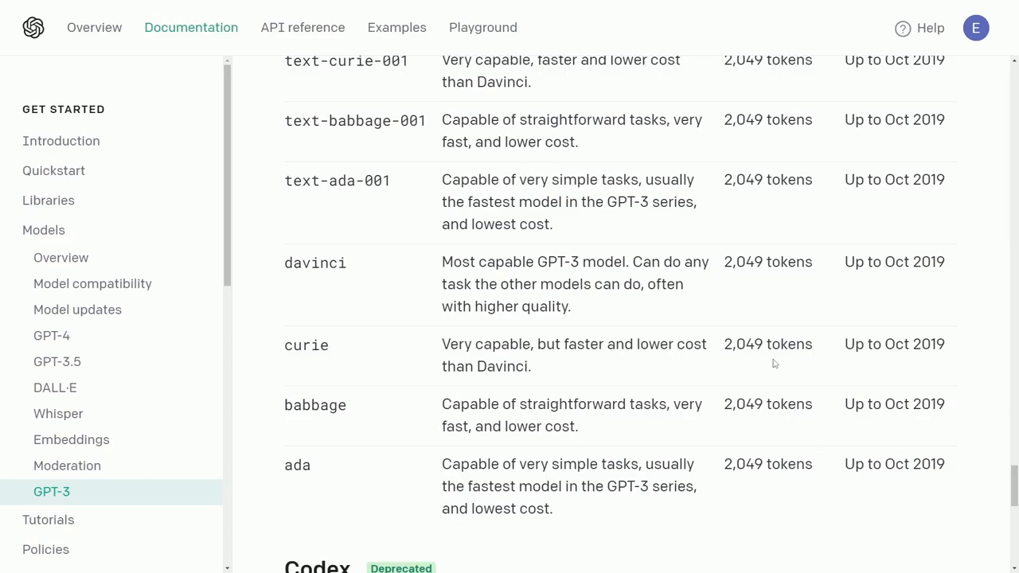
{"action": "mouse_move", "coordinate": [729, 230]}
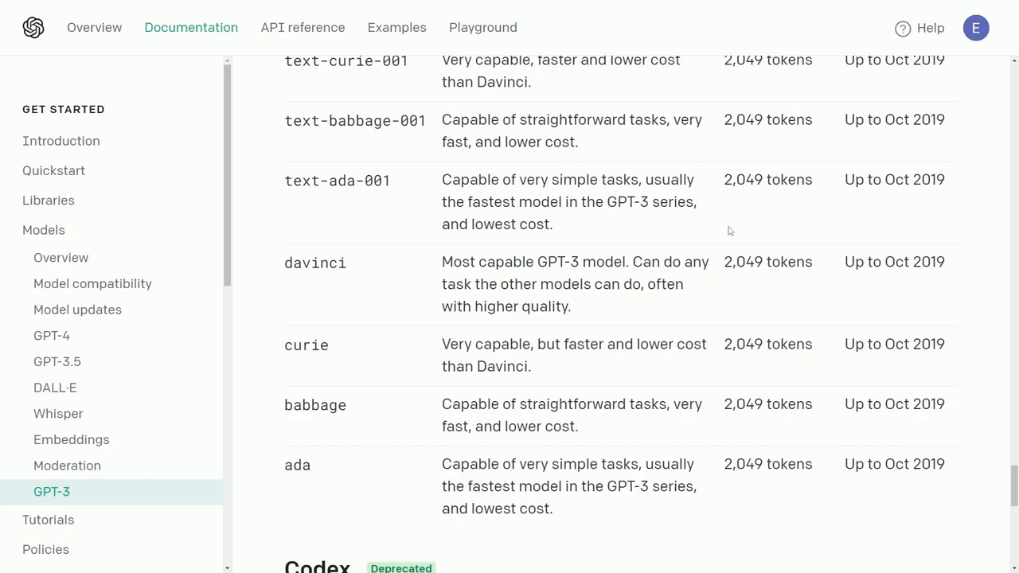